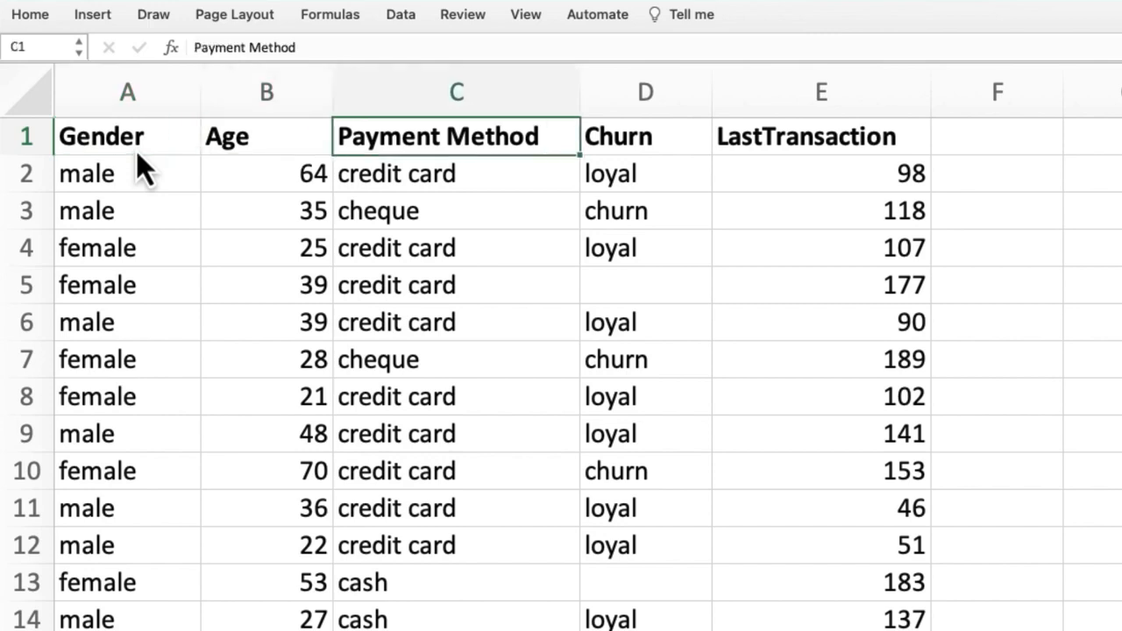
Step: Pick out the Churn column heading, then view the Retrieve operator's help under Data Access
click(645, 135)
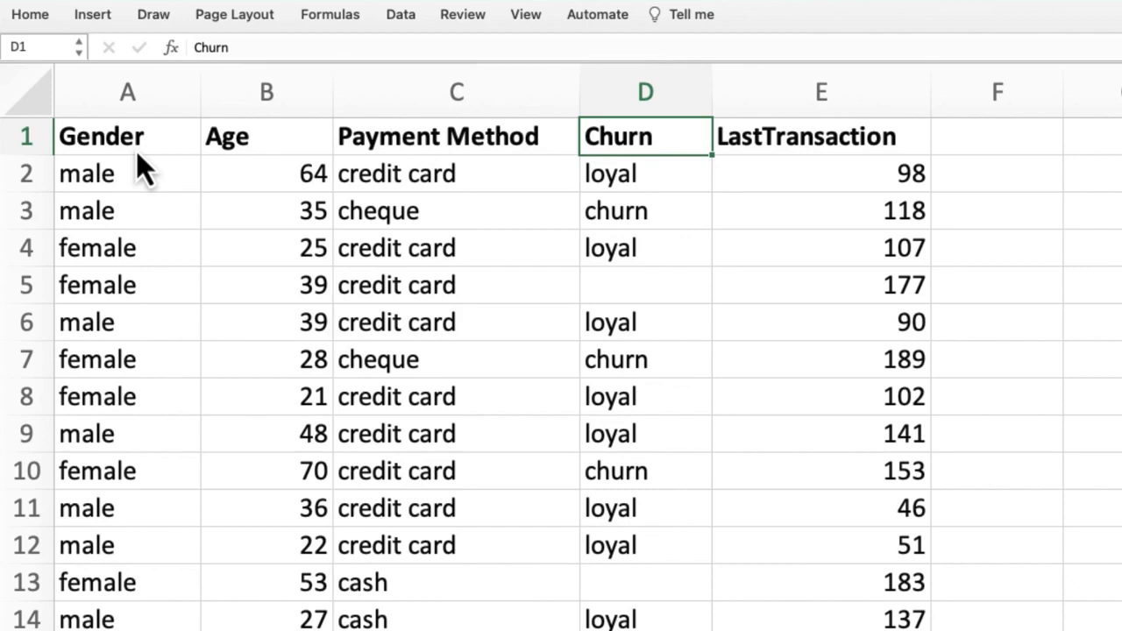
click(820, 135)
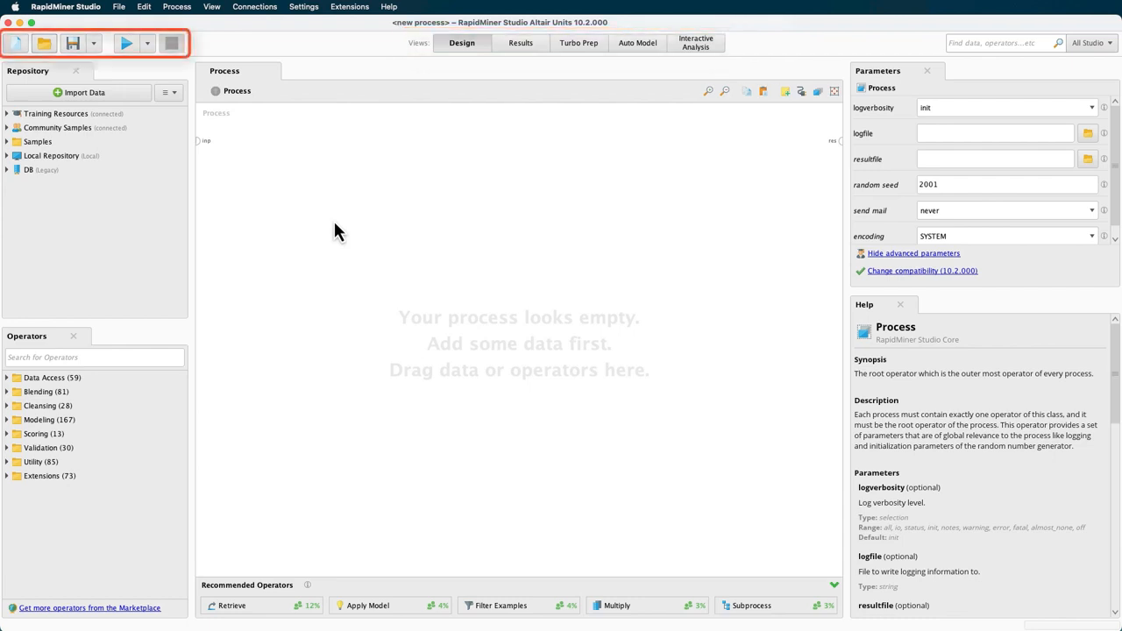
mouse_move(188, 164)
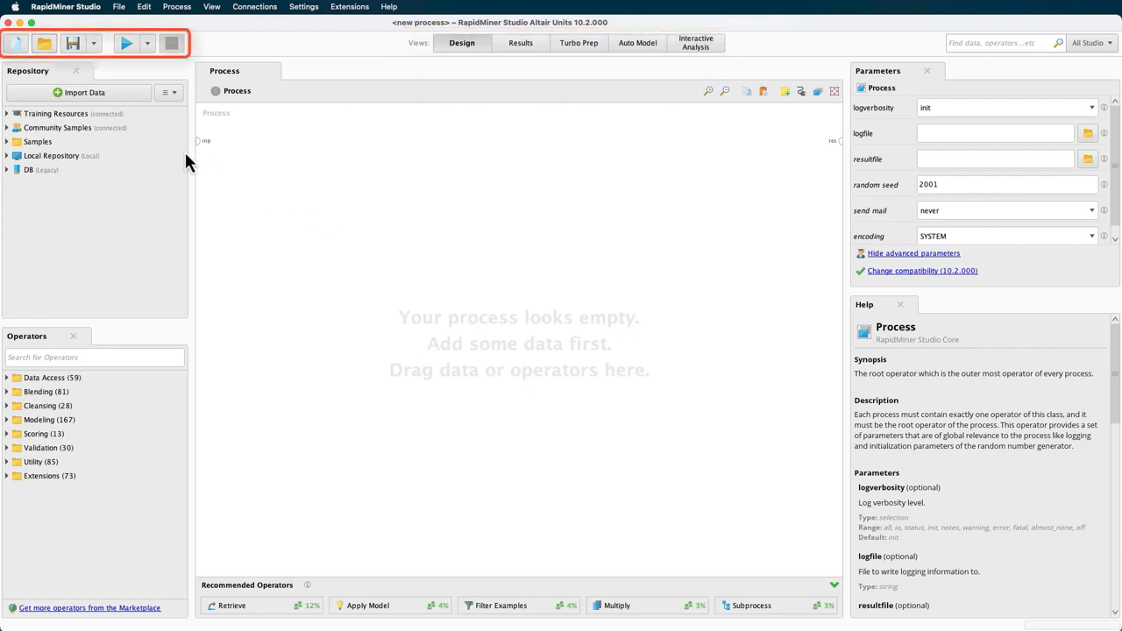
mouse_move(44, 43)
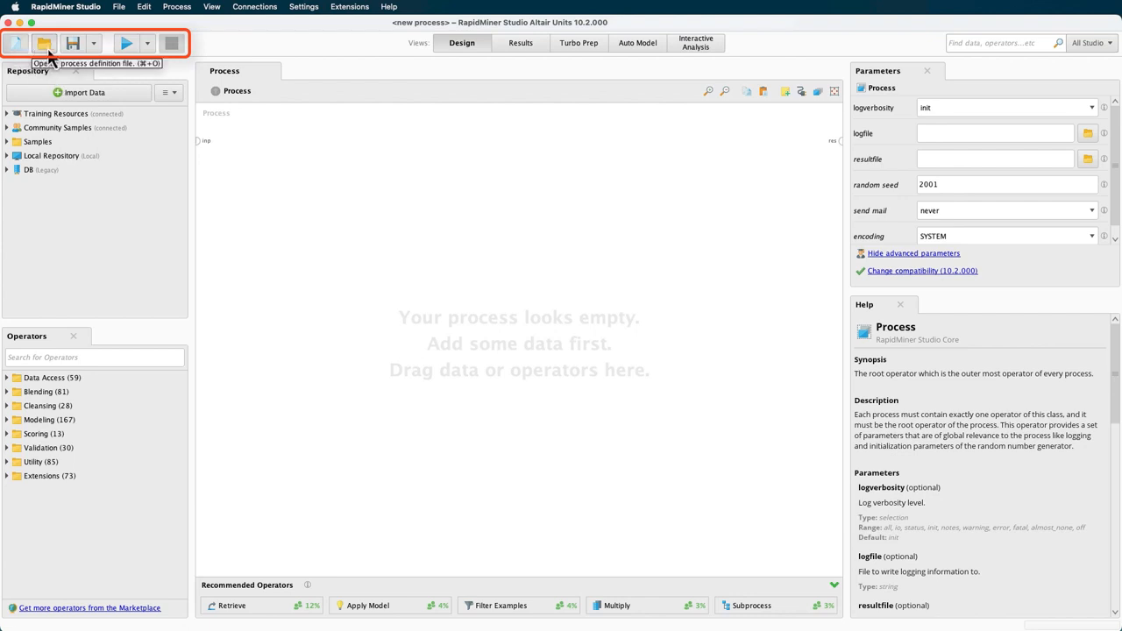
mouse_move(107, 59)
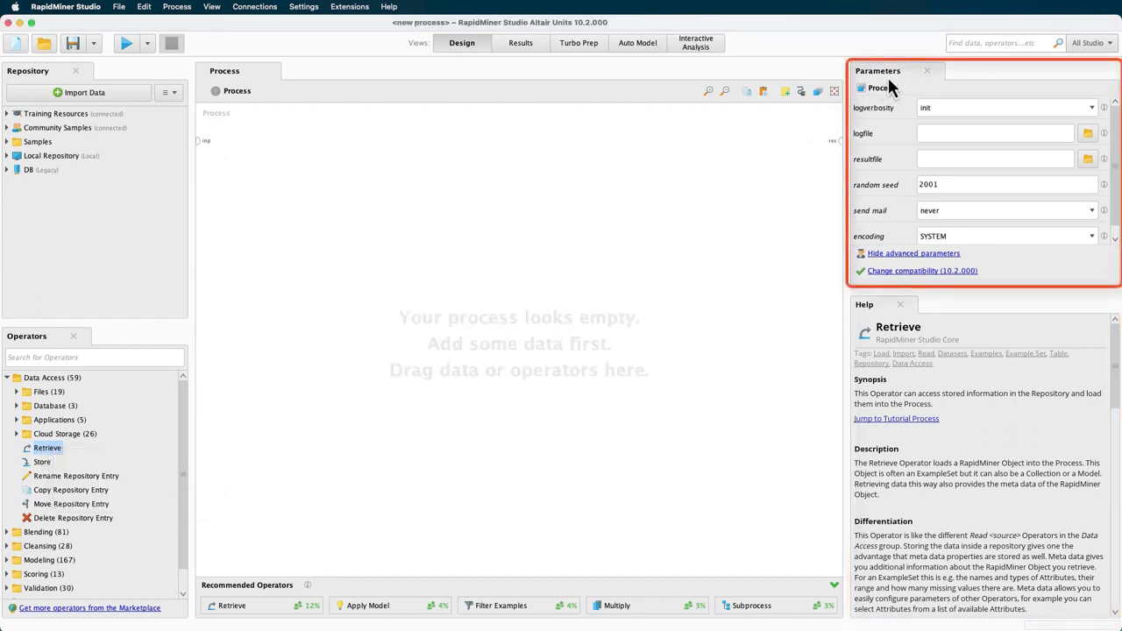
mouse_move(888, 87)
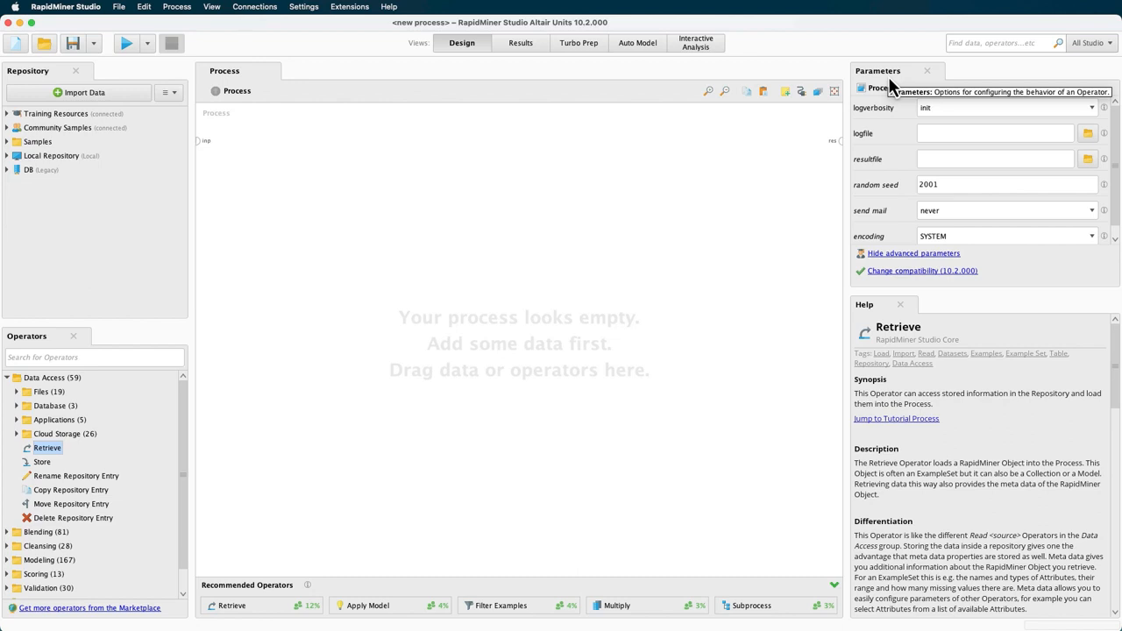
mouse_move(445, 79)
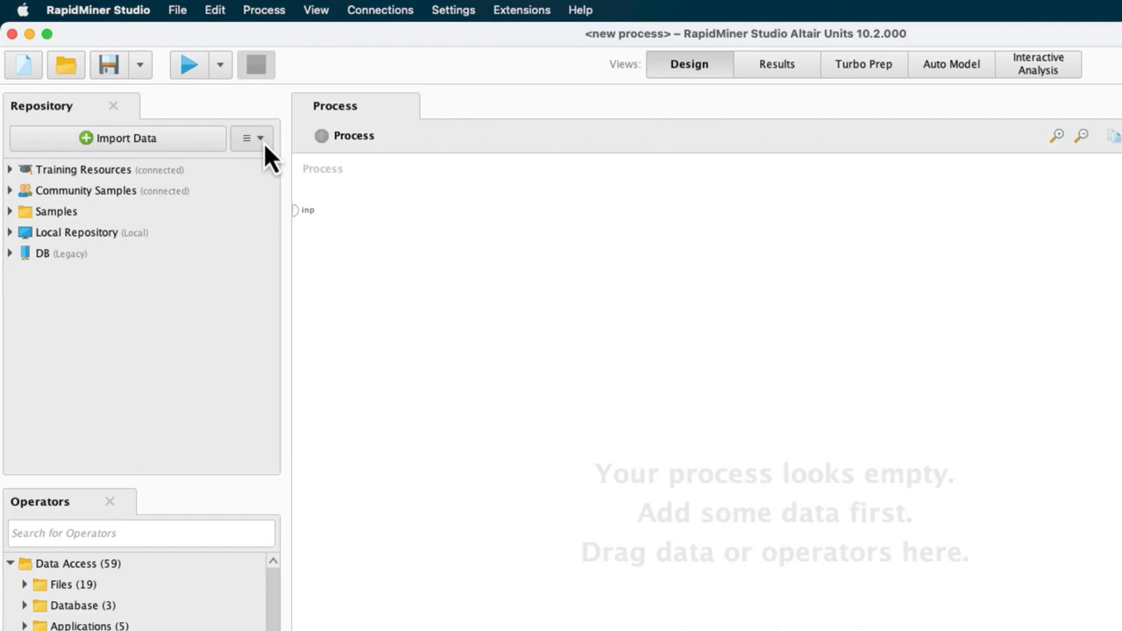
Step: Create a new local repository named My First Prediction
click(252, 139)
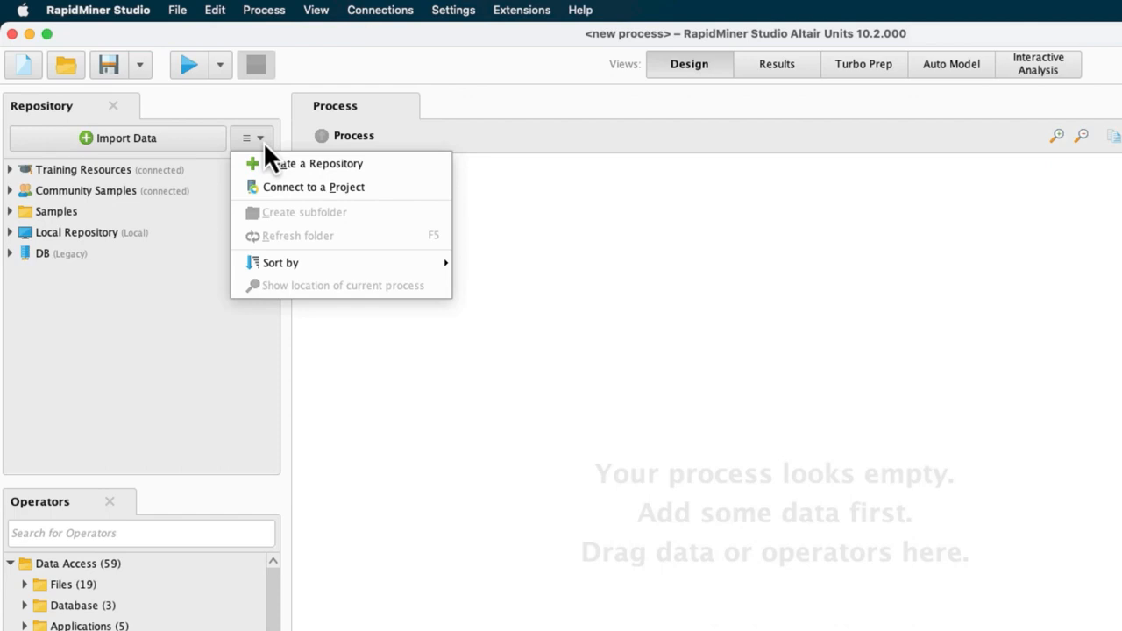
click(320, 163)
text(My First Prediction)
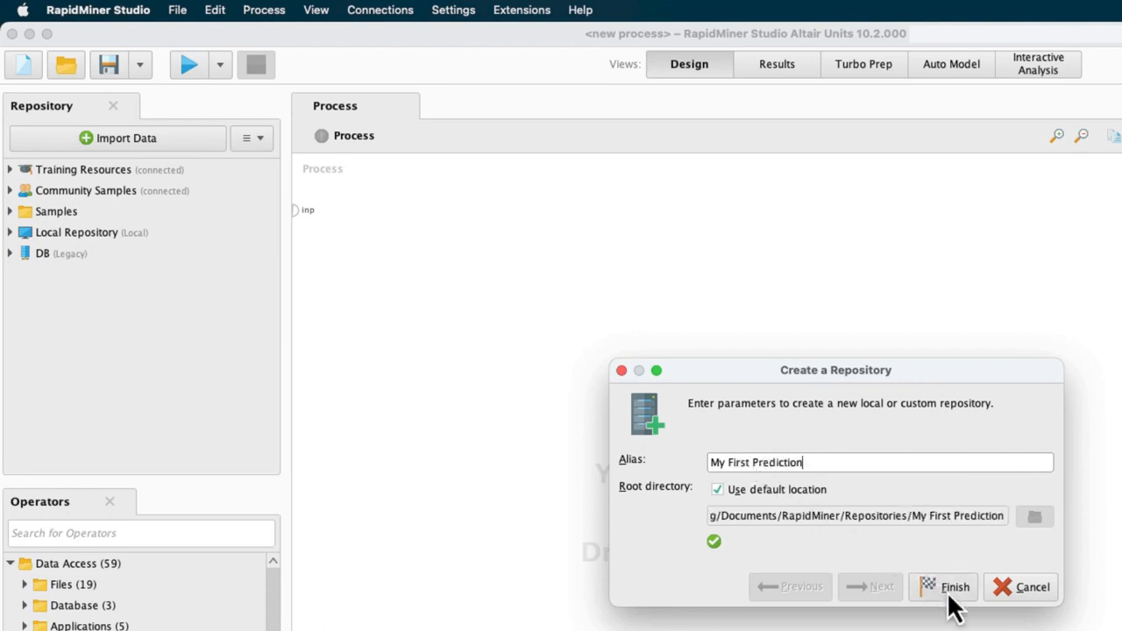
click(953, 587)
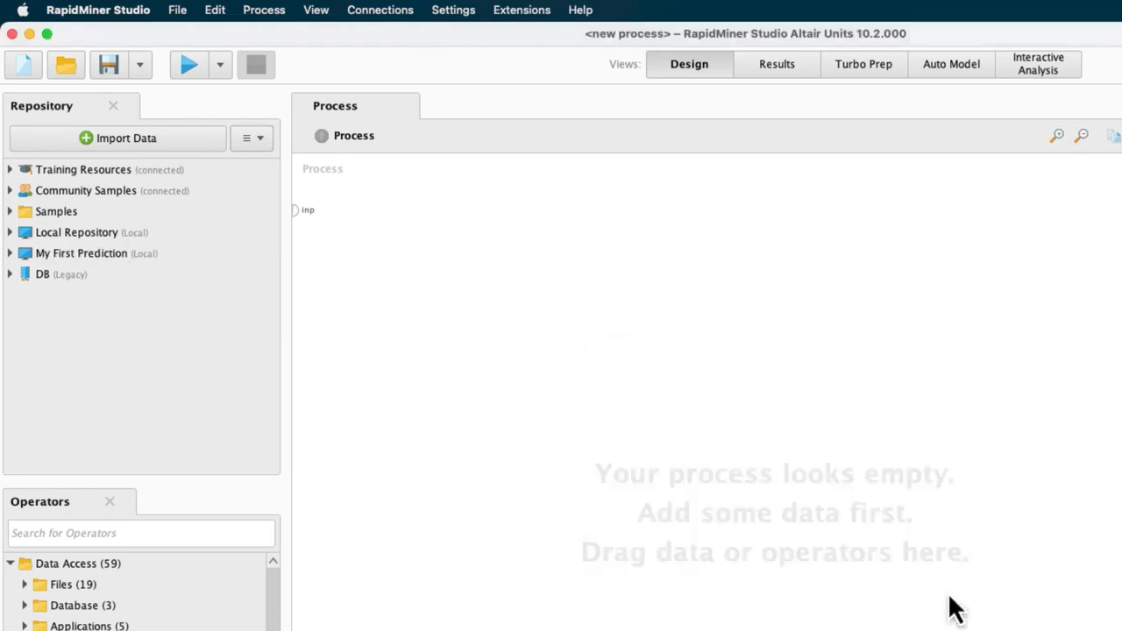
mouse_move(125, 270)
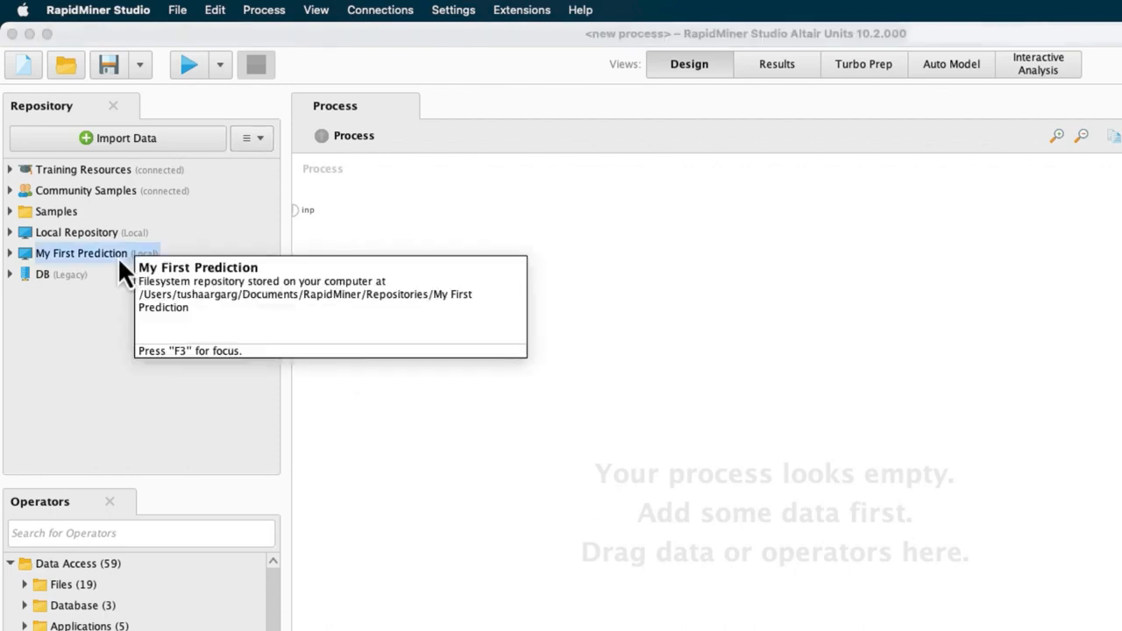
Step: Add Data and Processes subfolders to the My First Prediction repository
click(251, 138)
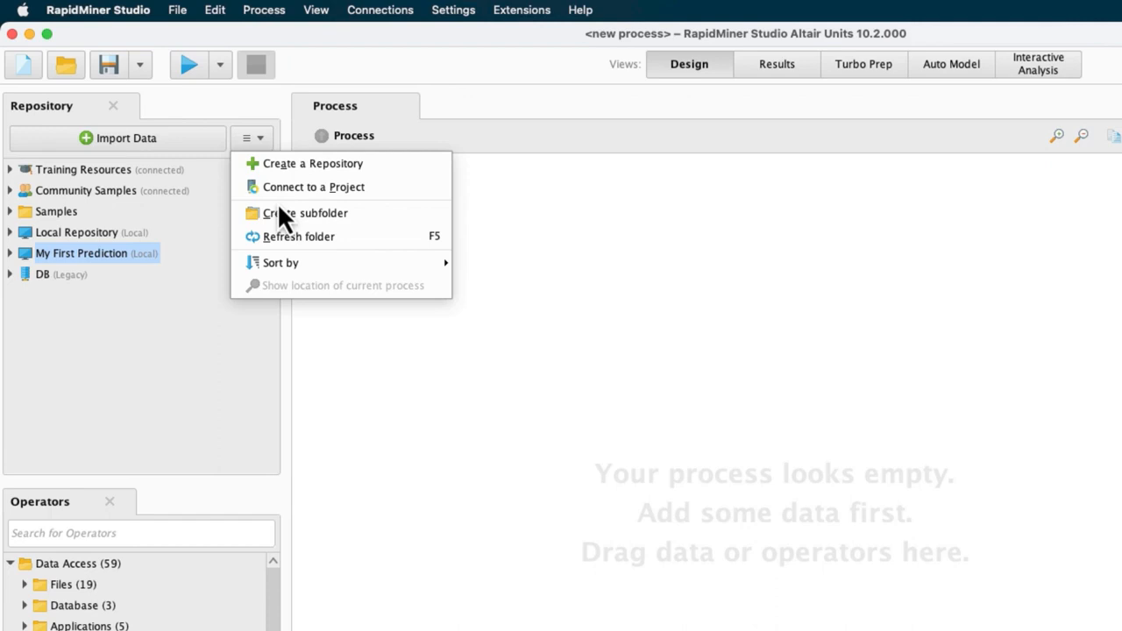
click(305, 213)
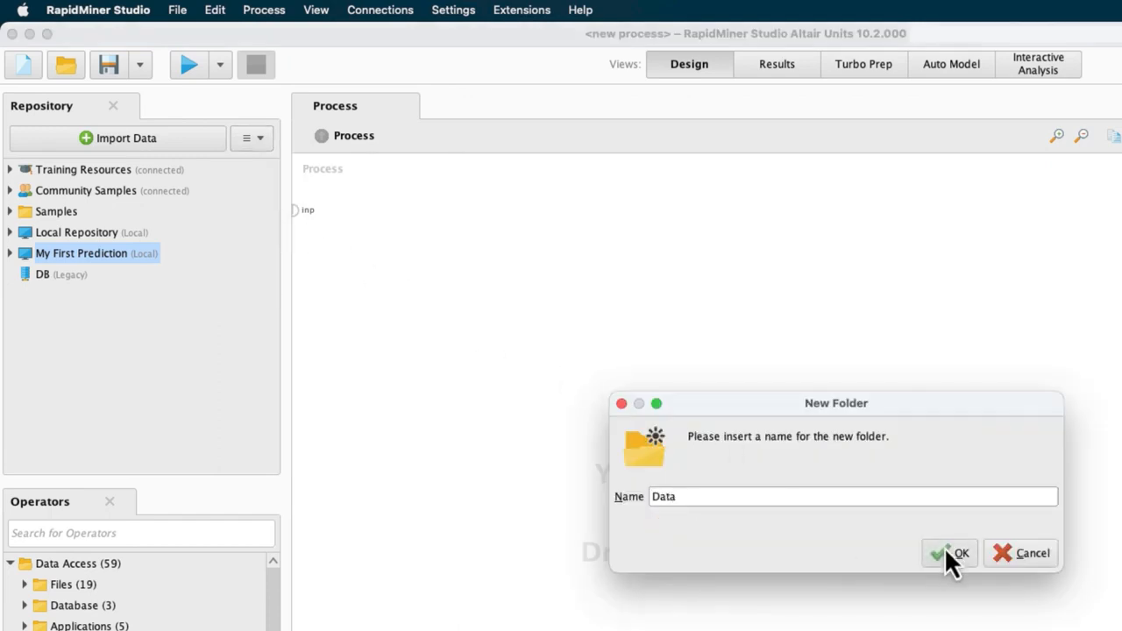
click(948, 553)
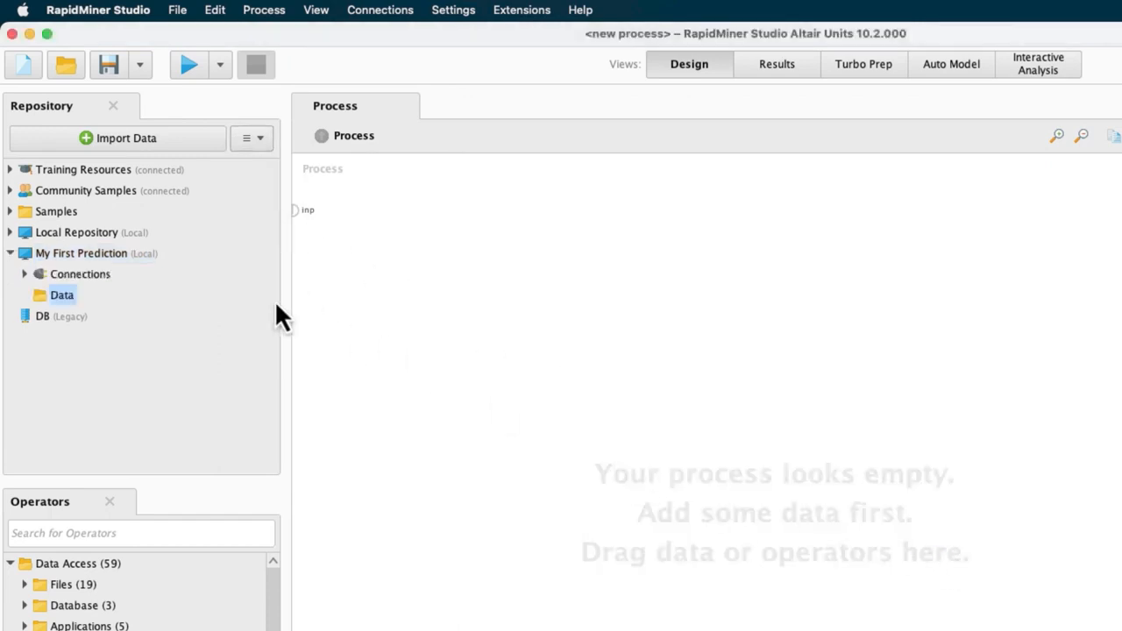
right_click(81, 253)
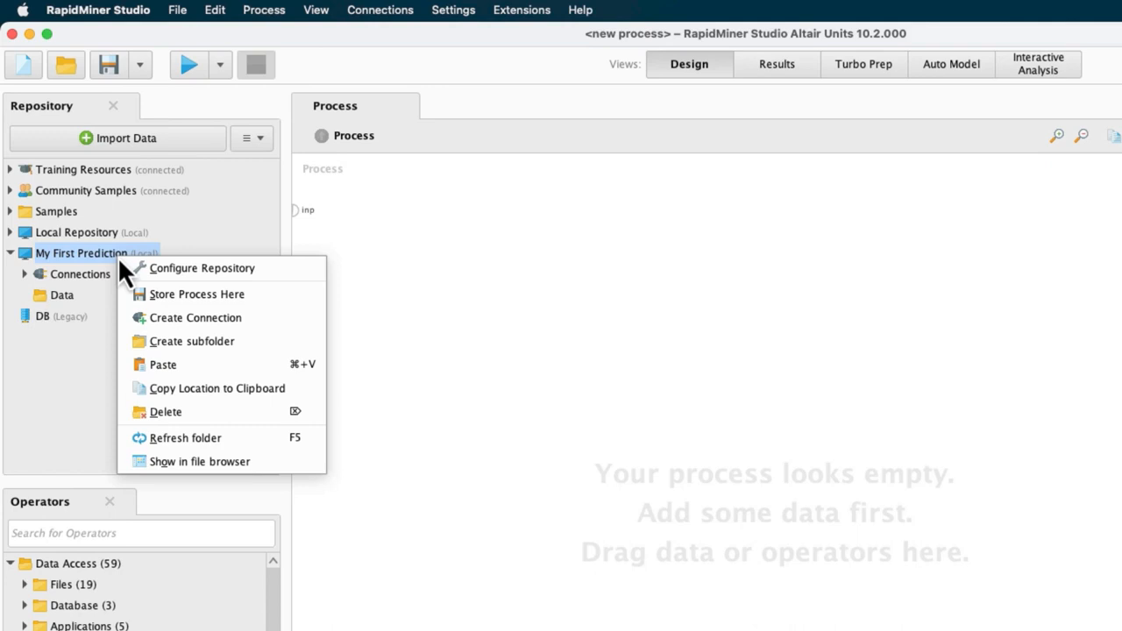
click(191, 341)
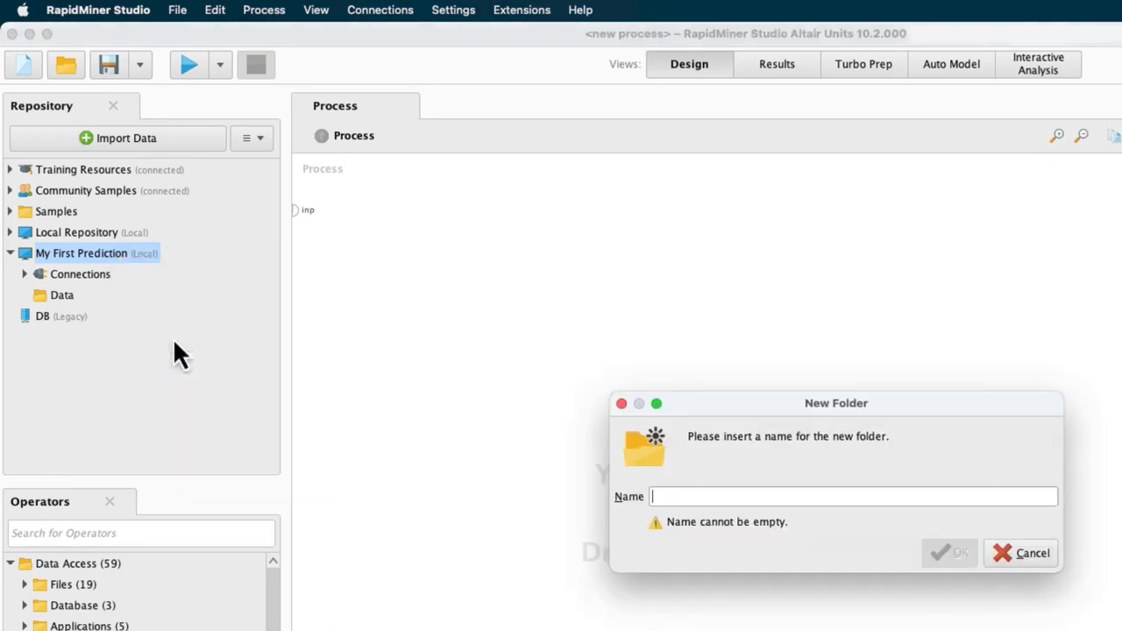
text(Processes)
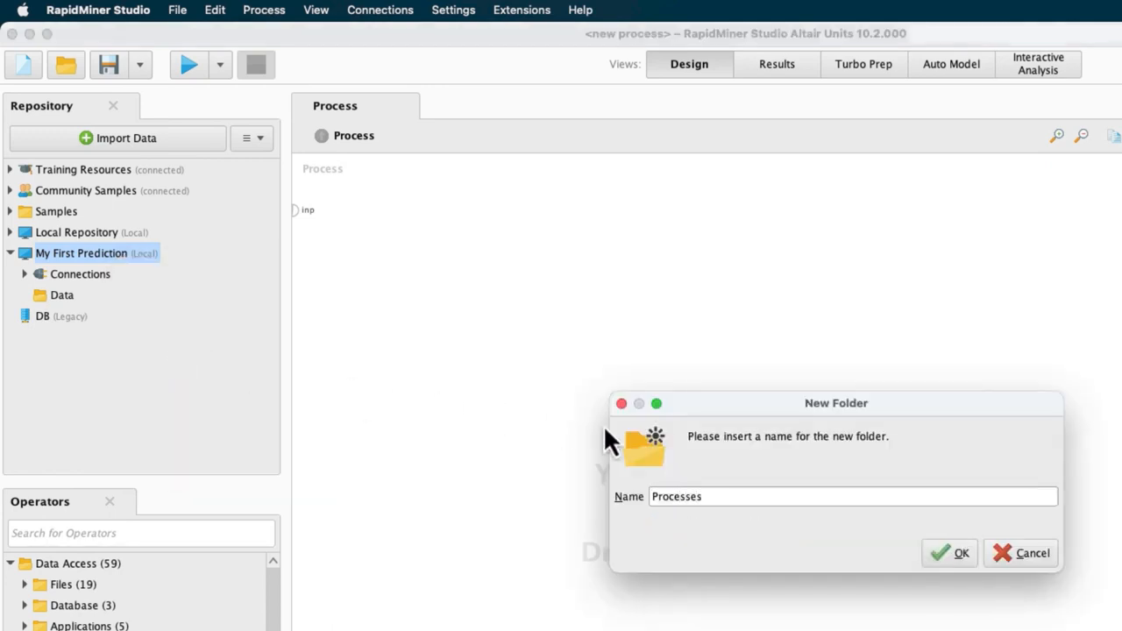
click(949, 553)
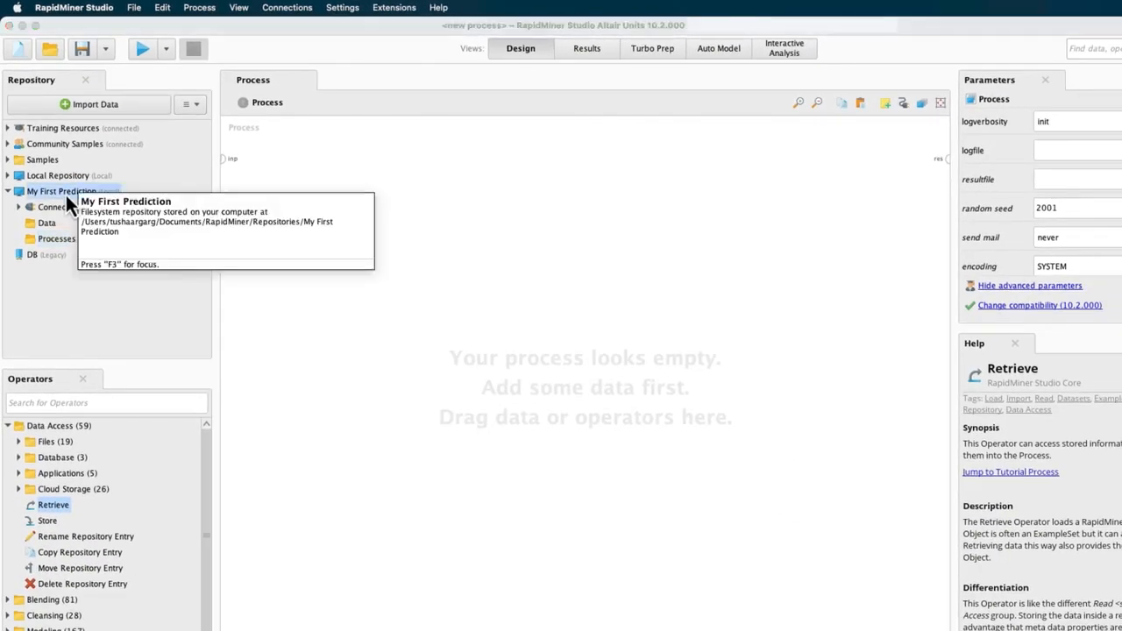
Step: Start importing customer-churn-data.xlsx from the Desktop
click(88, 102)
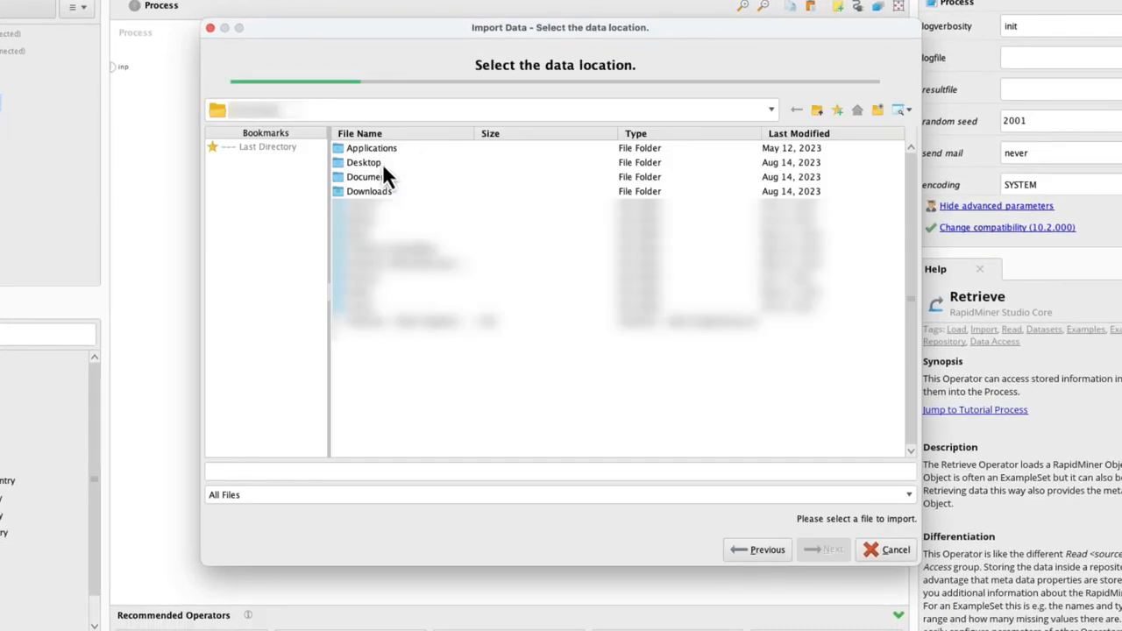
double_click(364, 163)
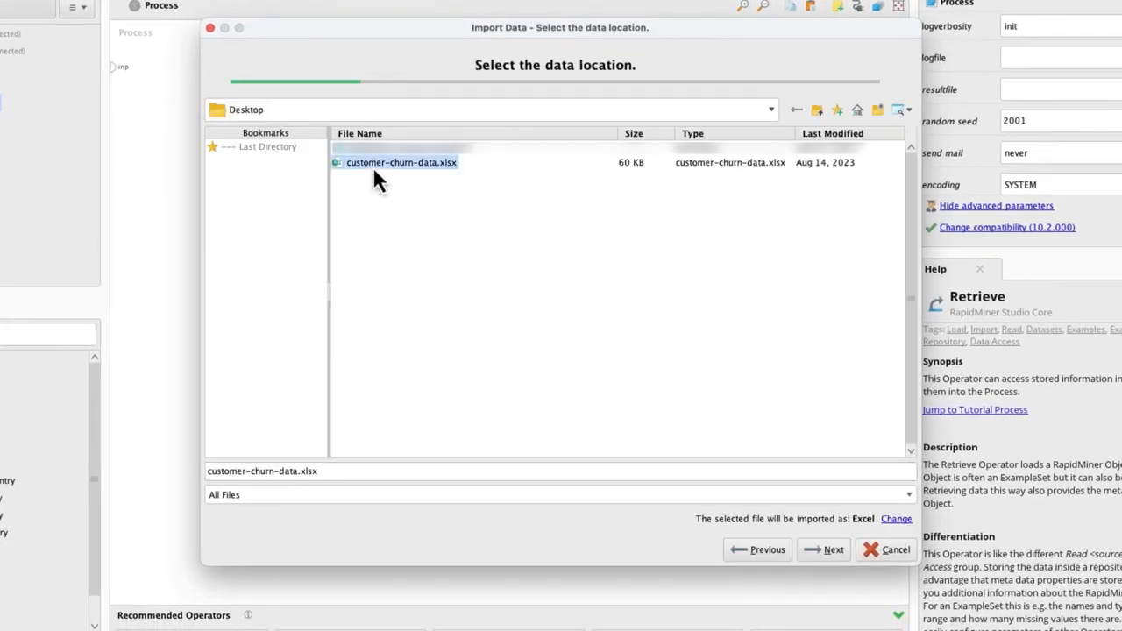
click(830, 550)
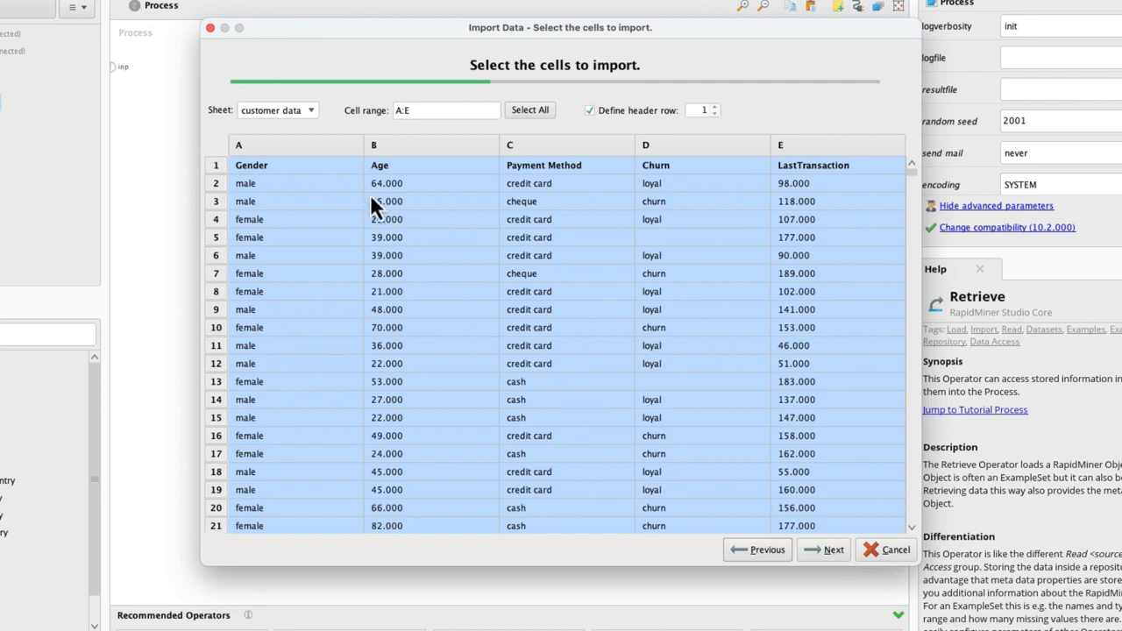
Step: Keep the customer data sheet and select all cells, range A1:E997
click(311, 110)
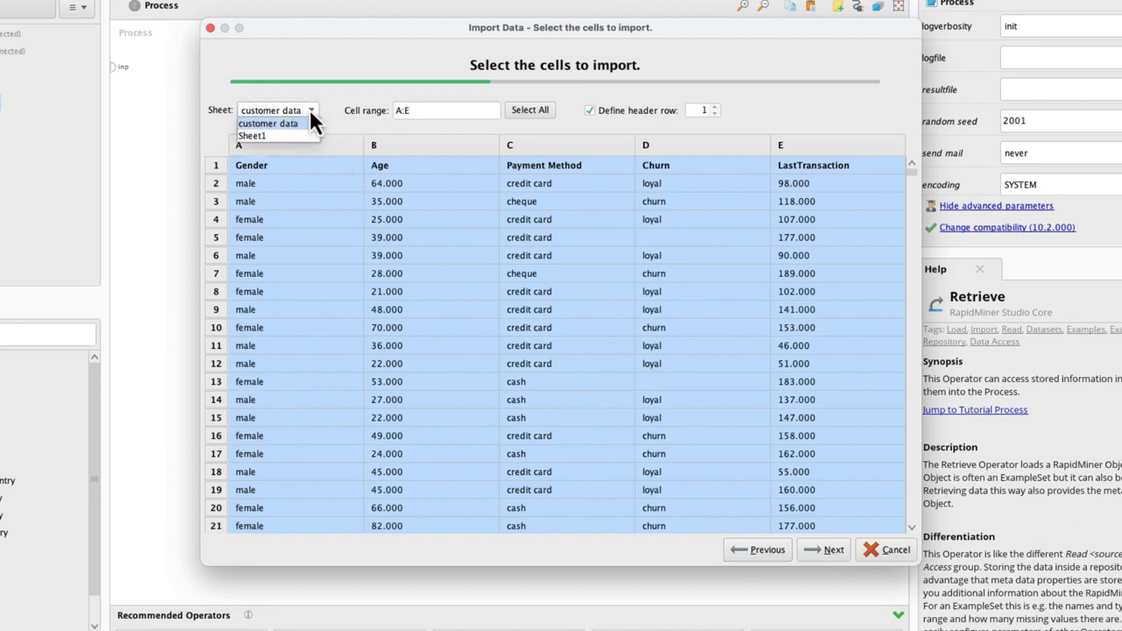
click(268, 123)
text(B:C)
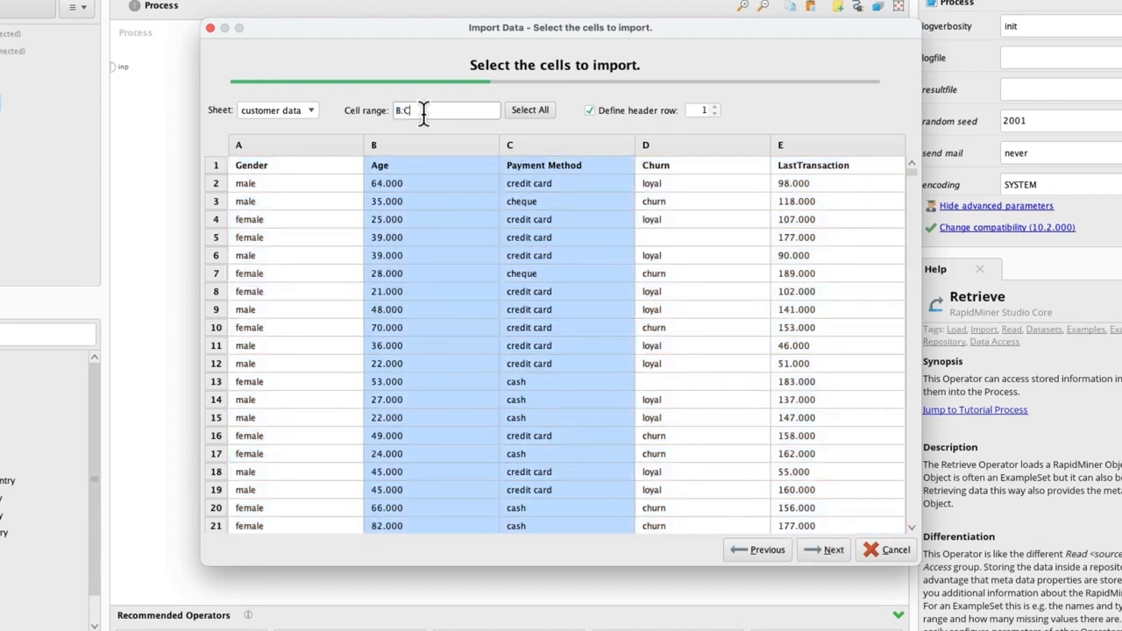
click(249, 219)
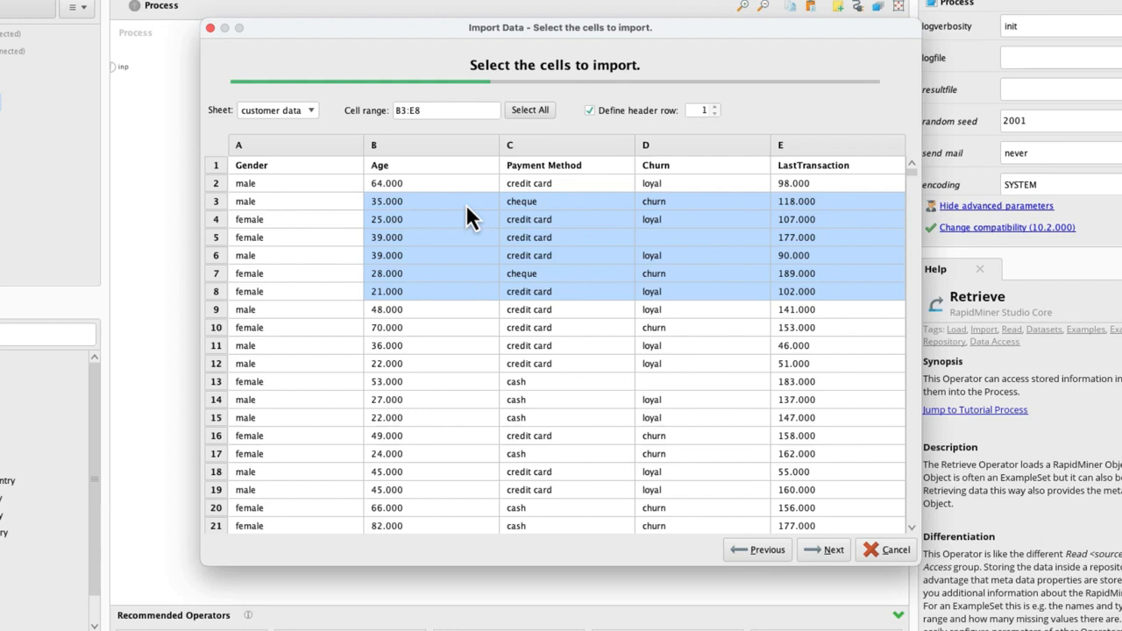
click(530, 109)
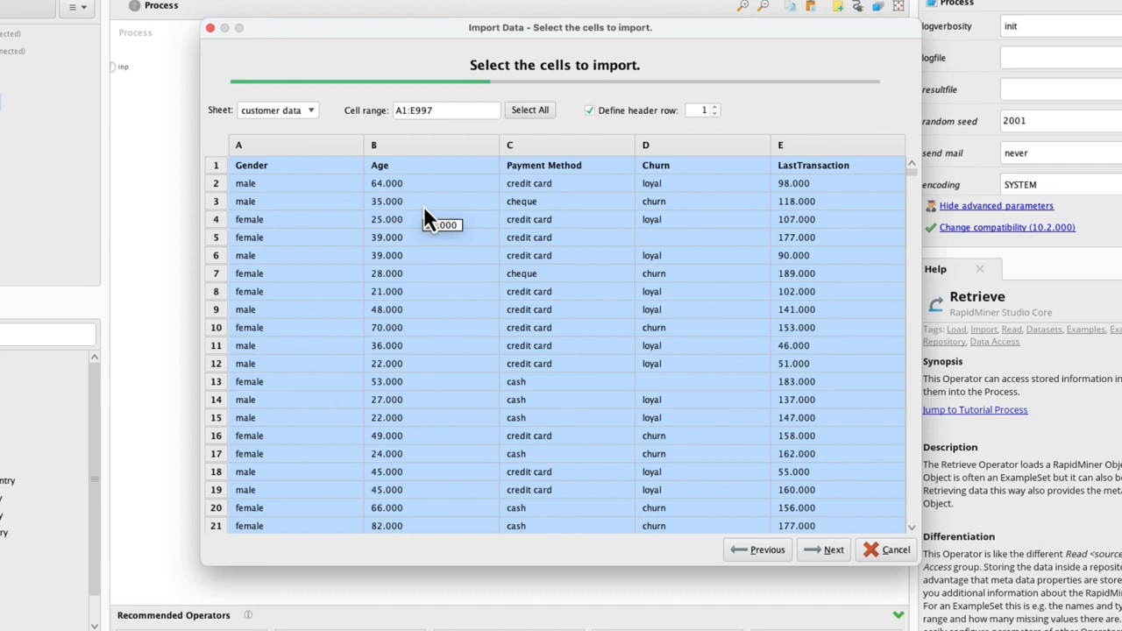
mouse_move(723, 131)
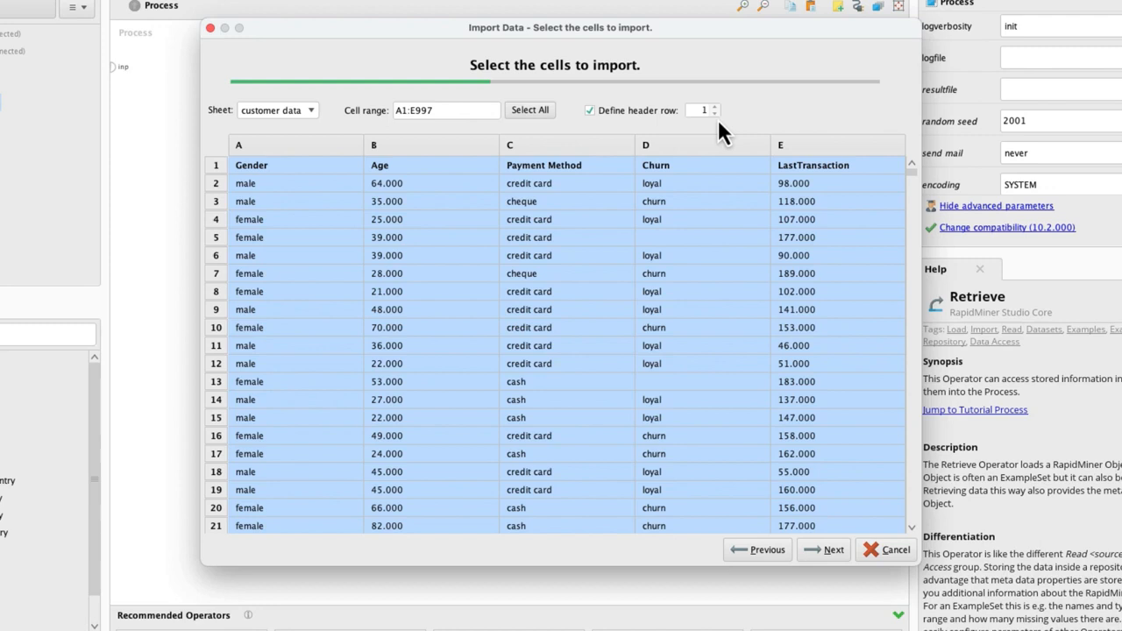
mouse_move(820, 544)
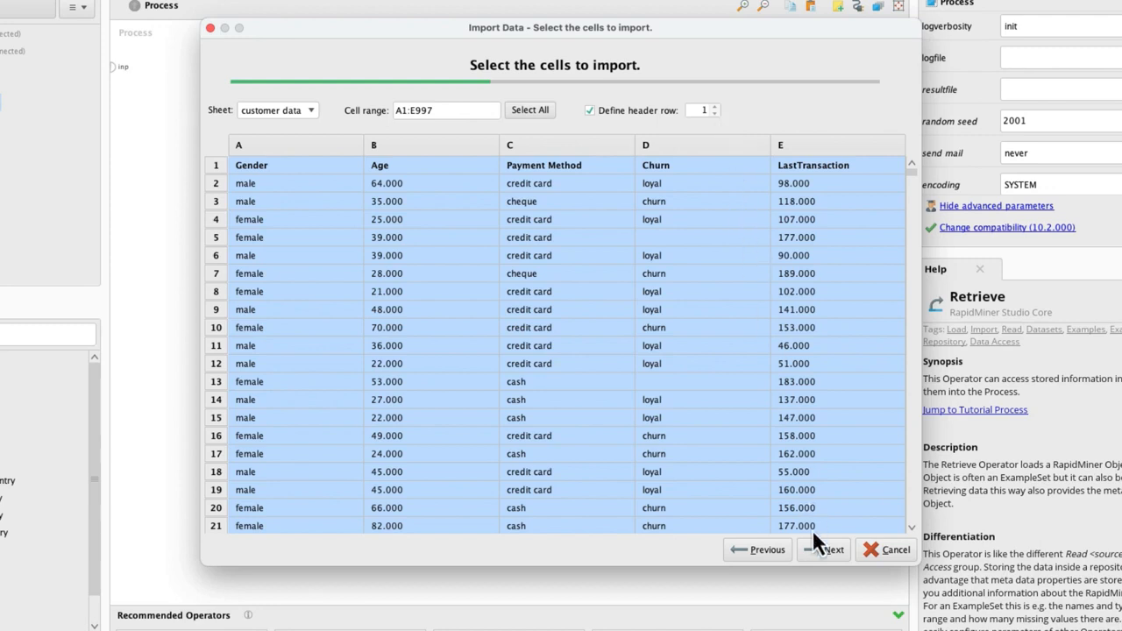
Step: Advance to column formatting and open the Churn column's options menu
click(823, 549)
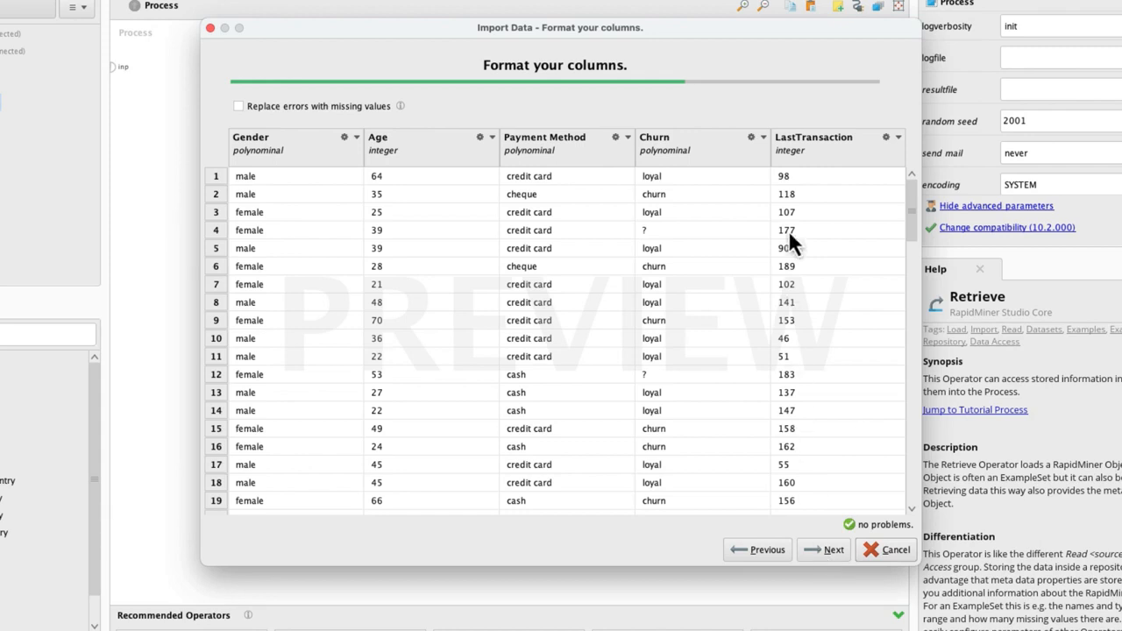
click(751, 136)
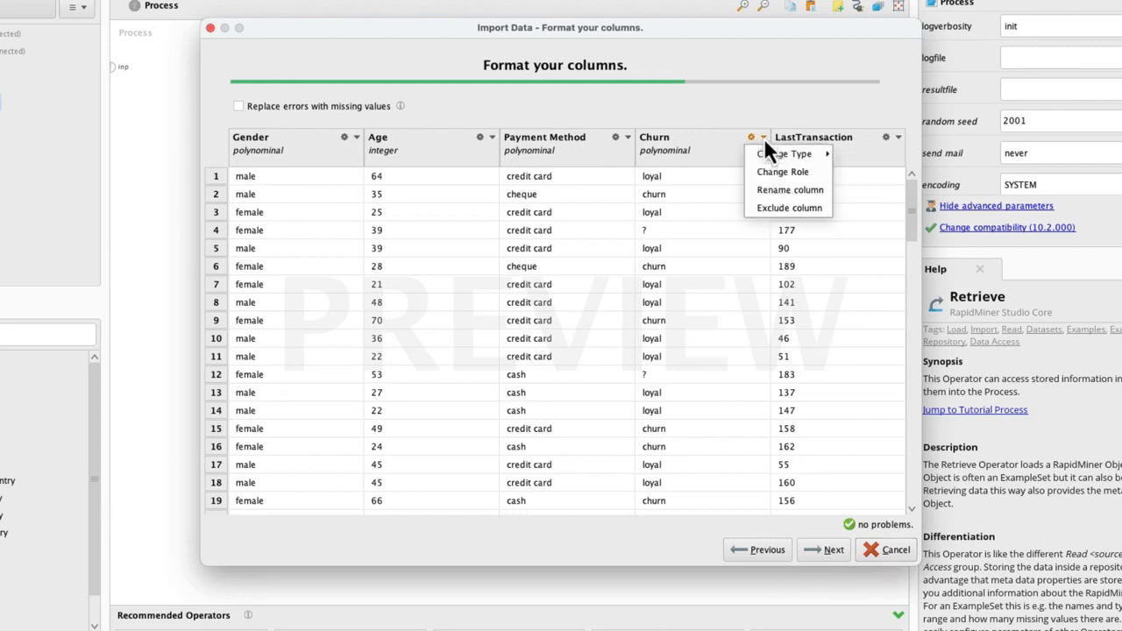
mouse_move(786, 208)
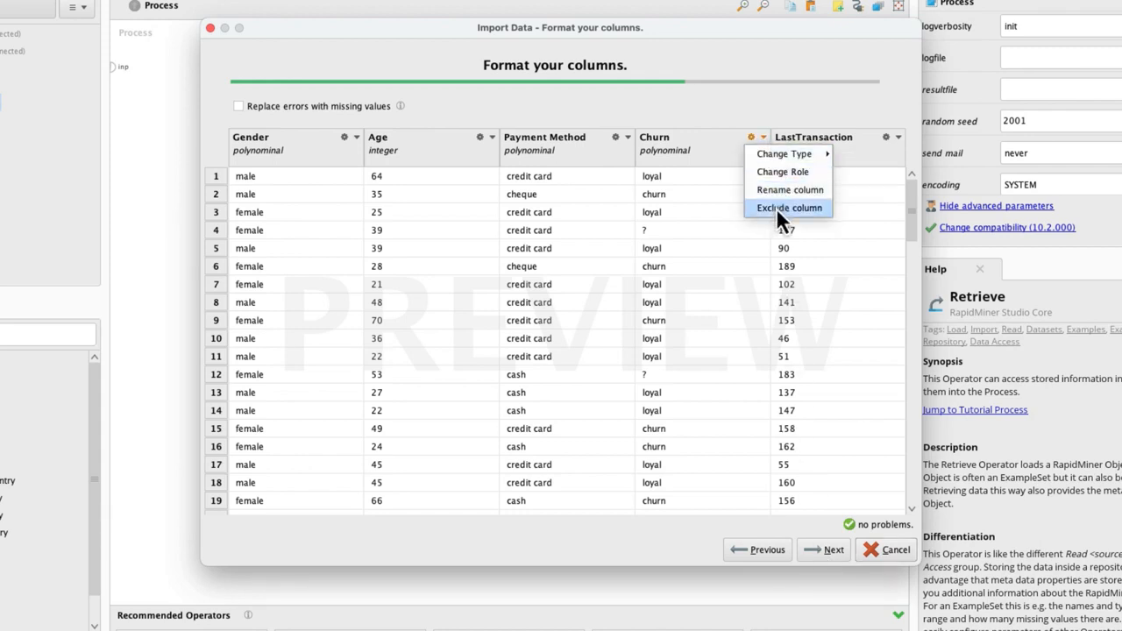
mouse_move(784, 190)
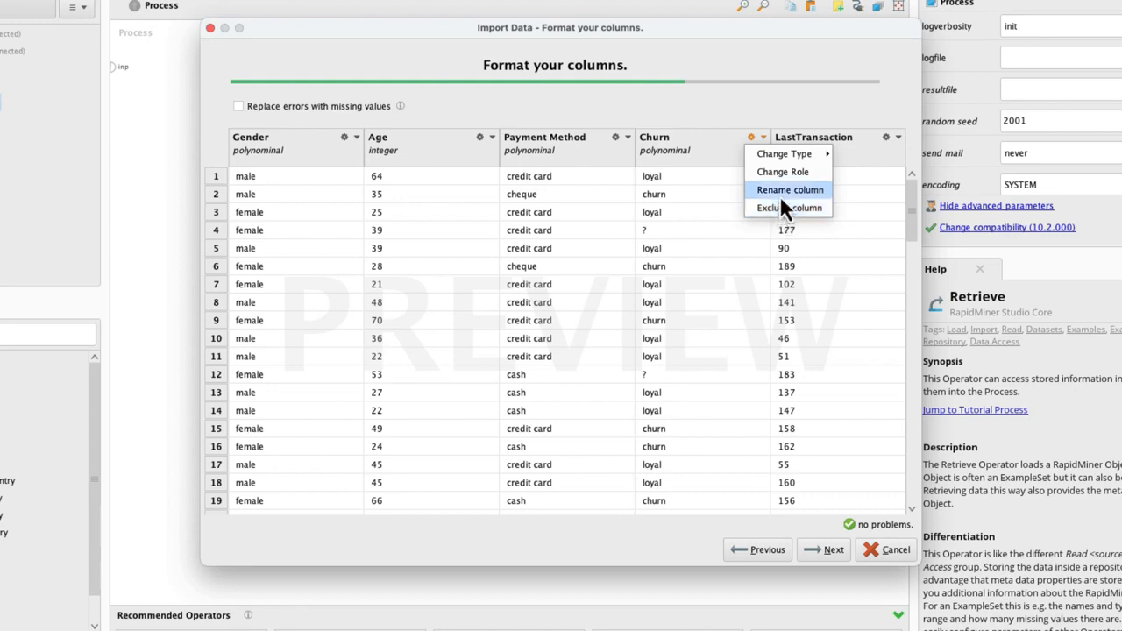
mouse_move(786, 171)
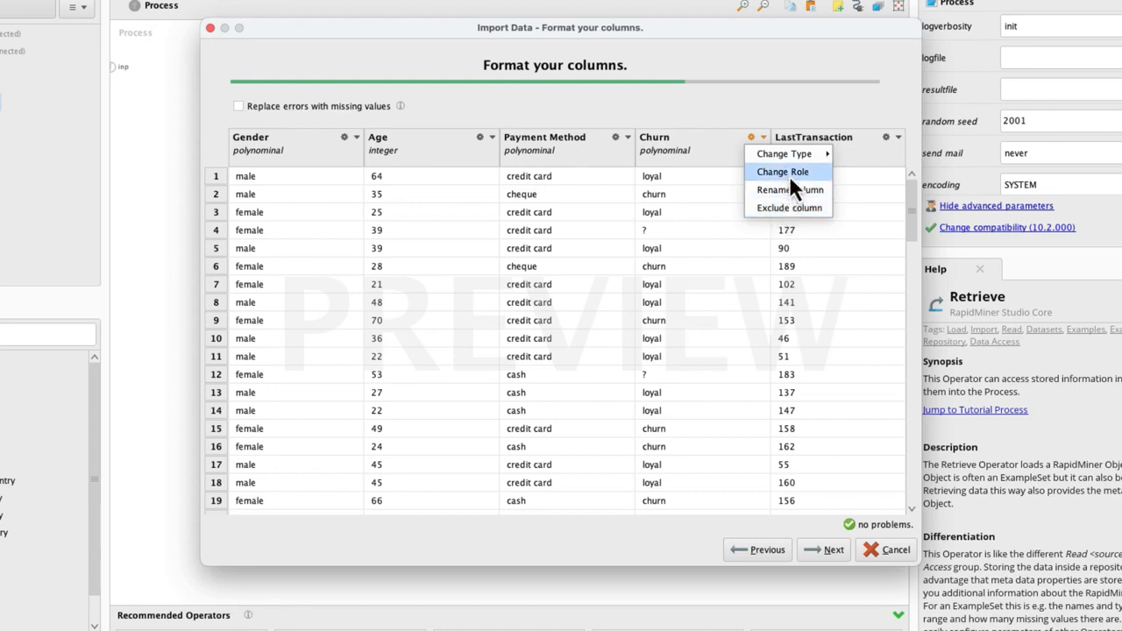
mouse_move(784, 153)
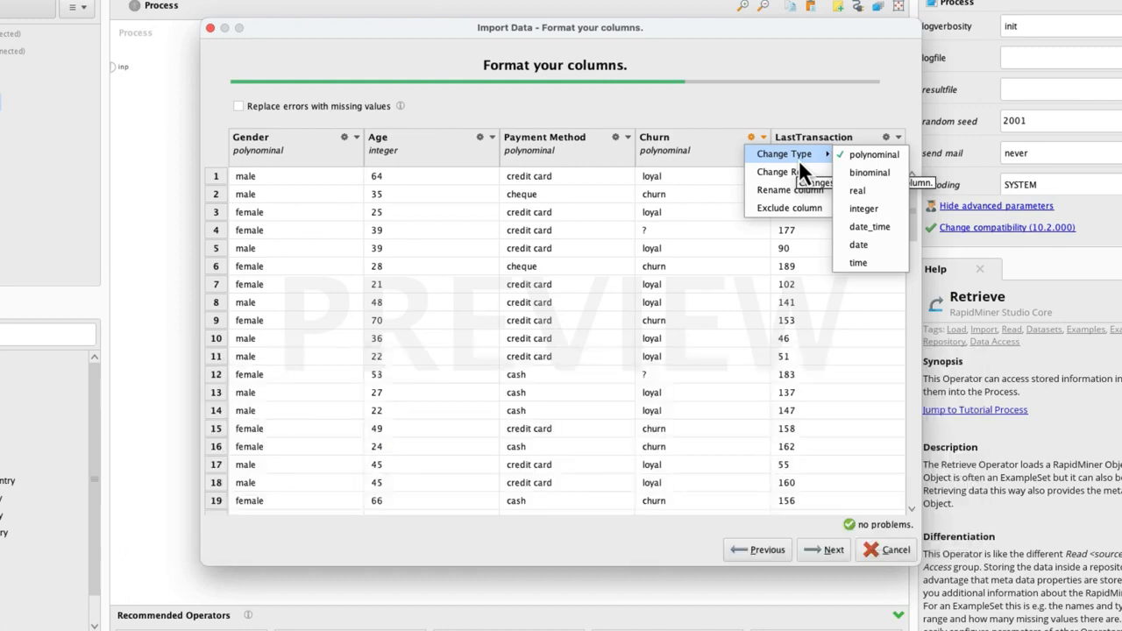
mouse_move(784, 171)
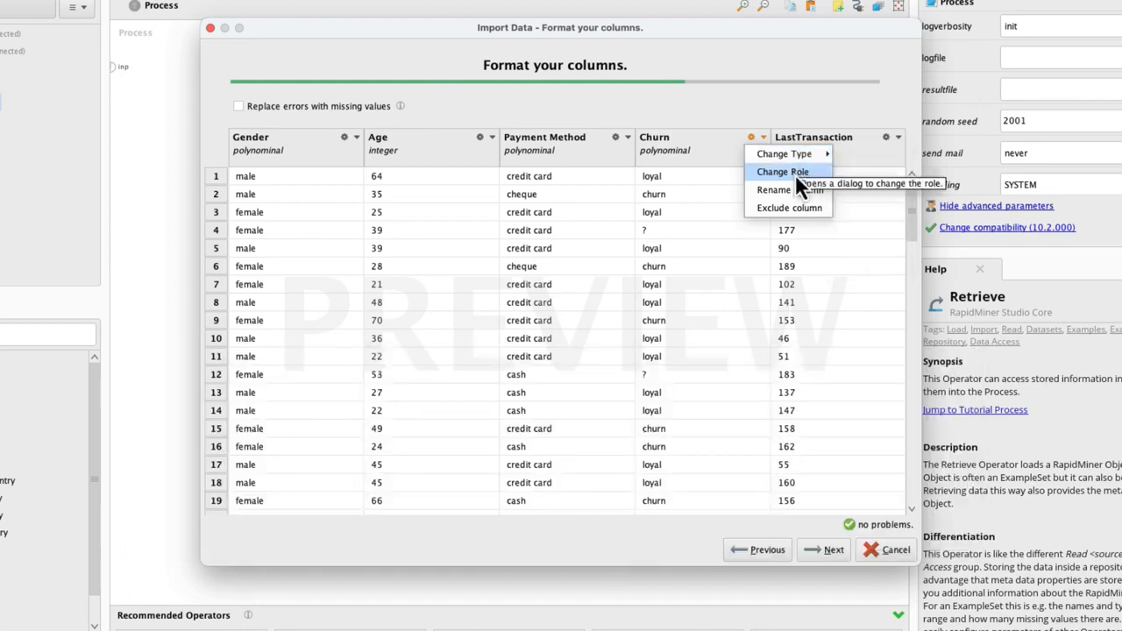
Step: Change the Churn column's role to label
click(786, 170)
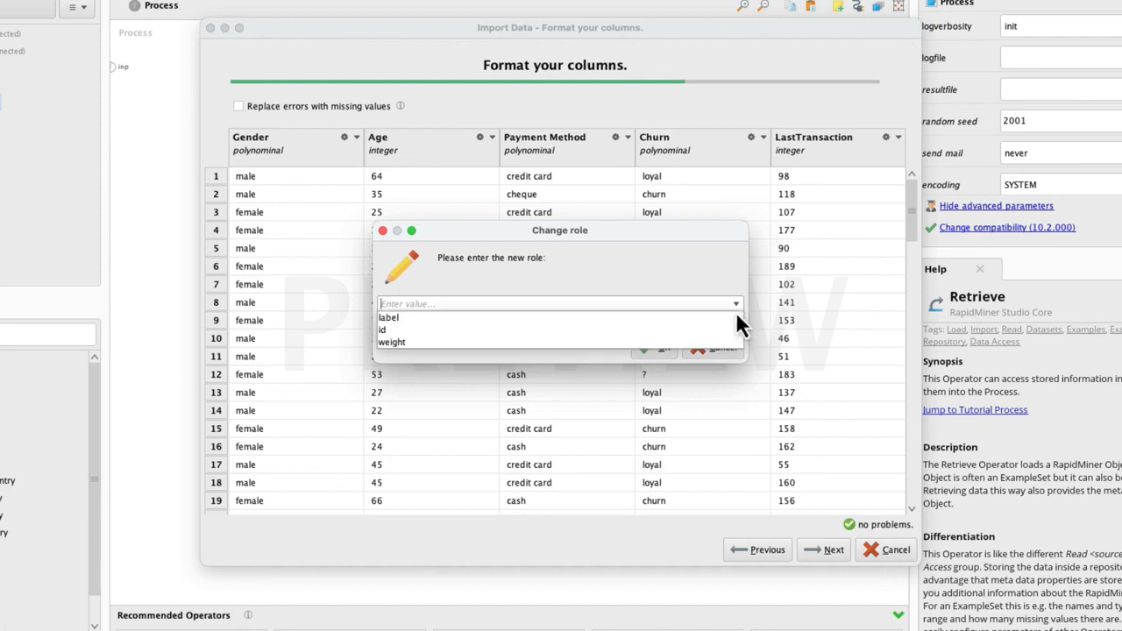
click(389, 317)
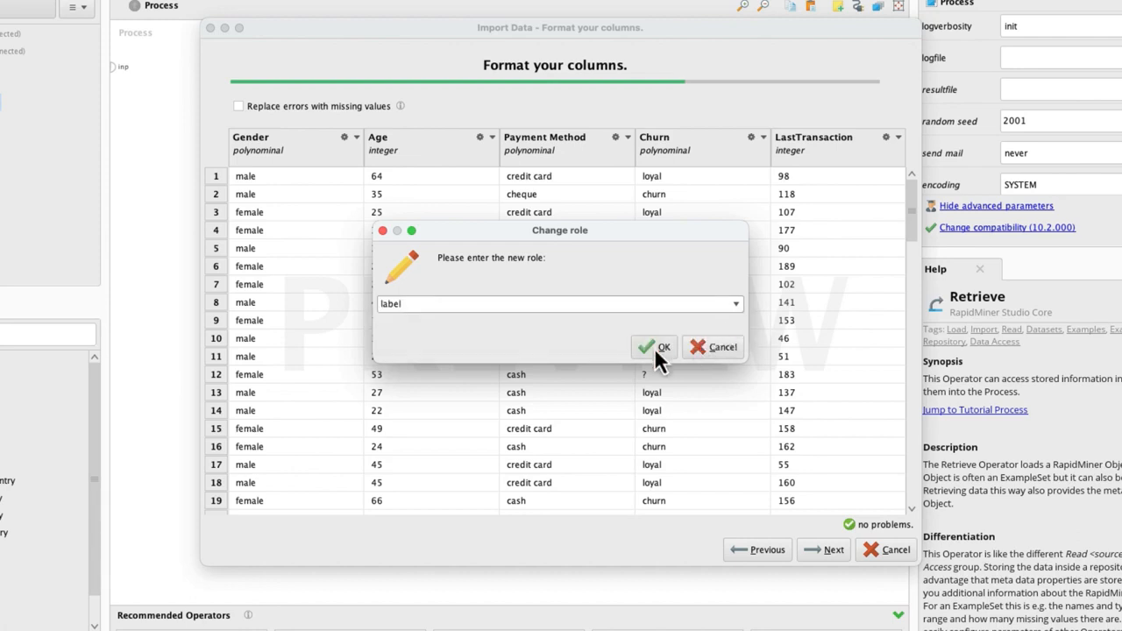
click(652, 348)
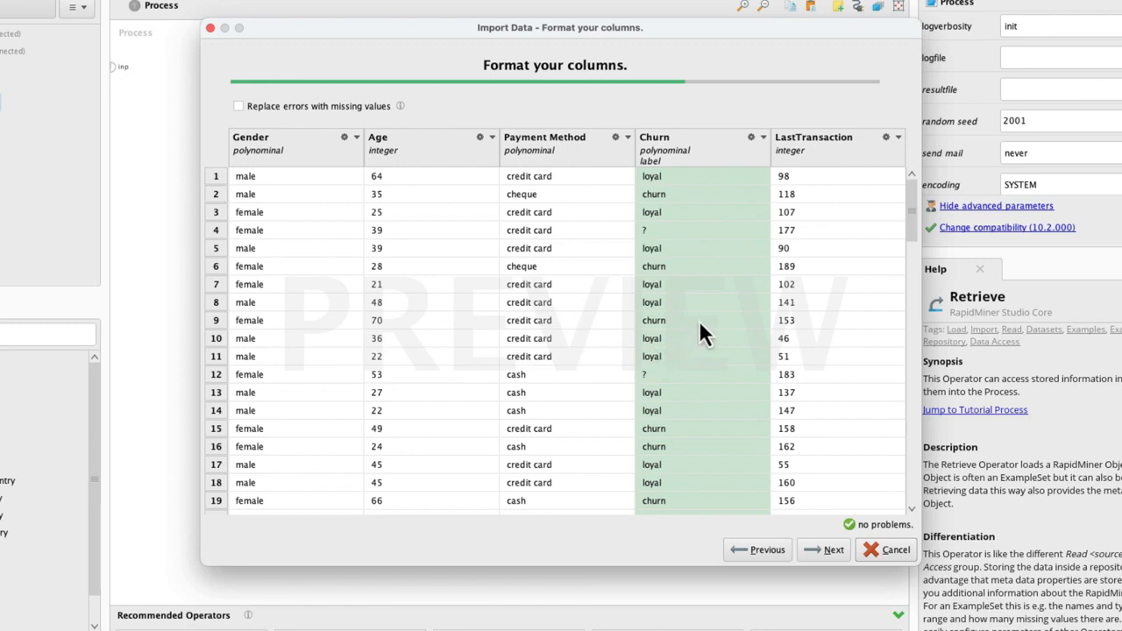
mouse_move(809, 526)
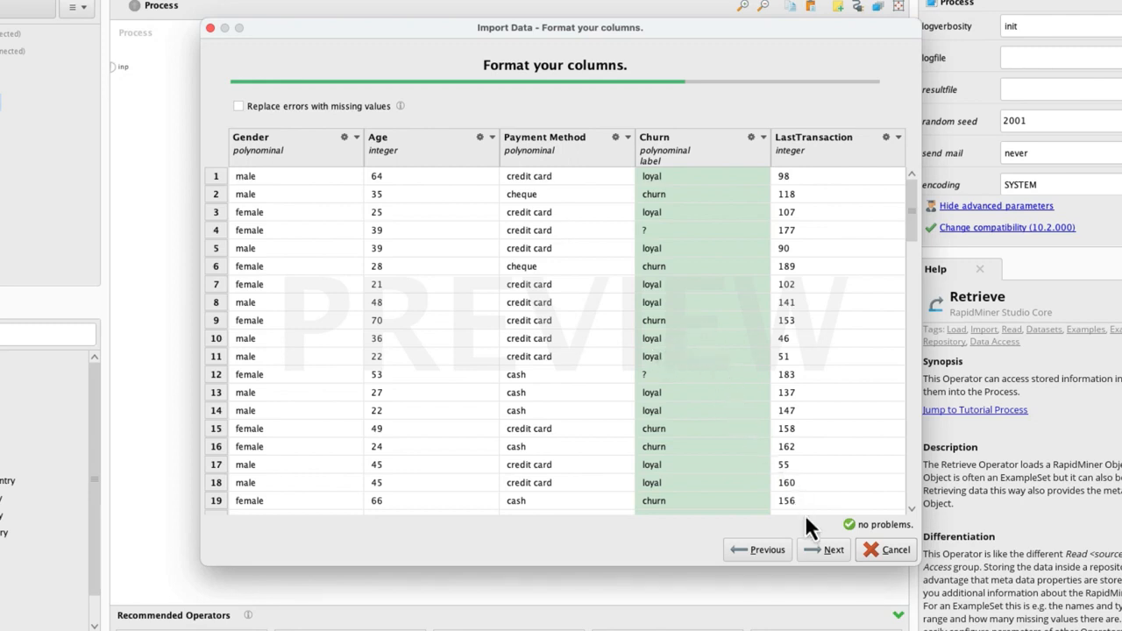
Step: Save the import as Customer Data in My First Prediction's Data folder, then return to Design
click(822, 550)
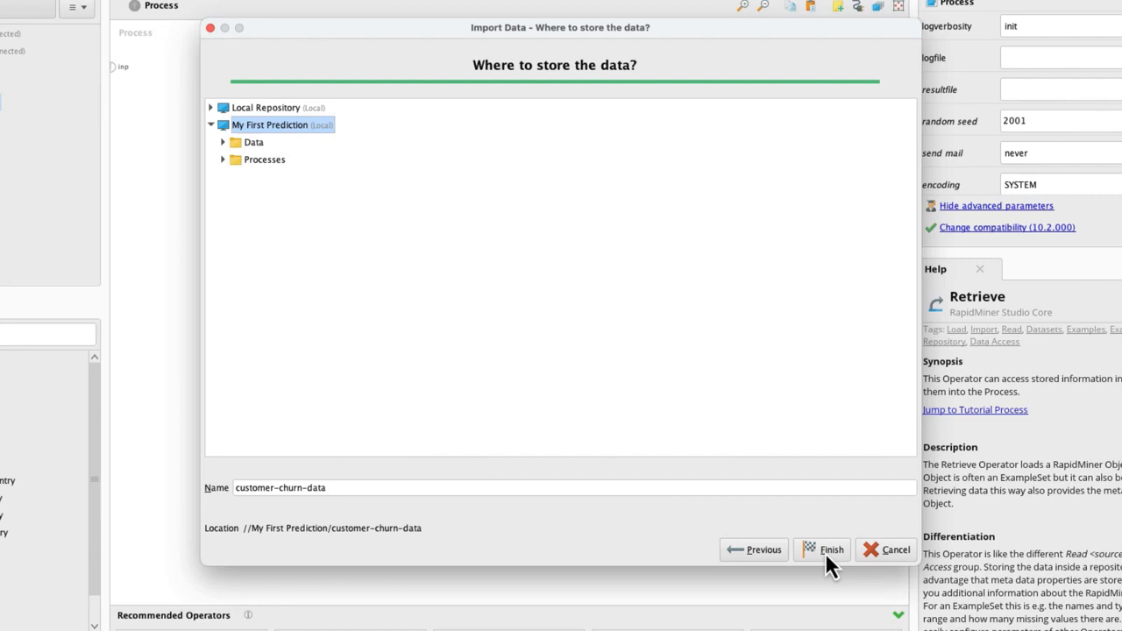
mouse_move(518, 326)
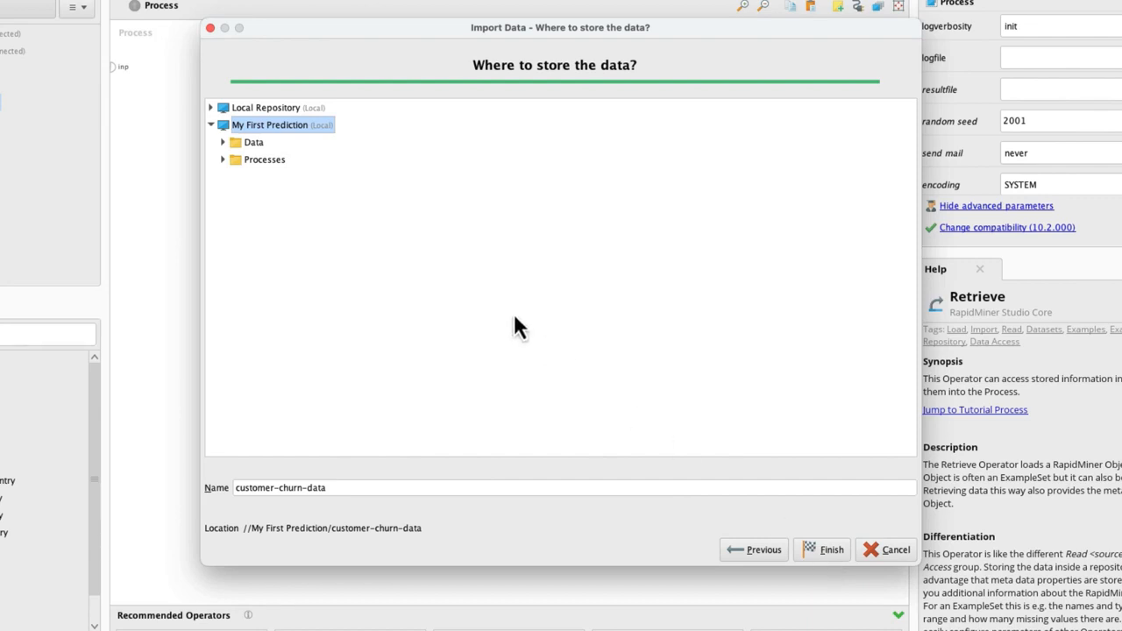
click(254, 142)
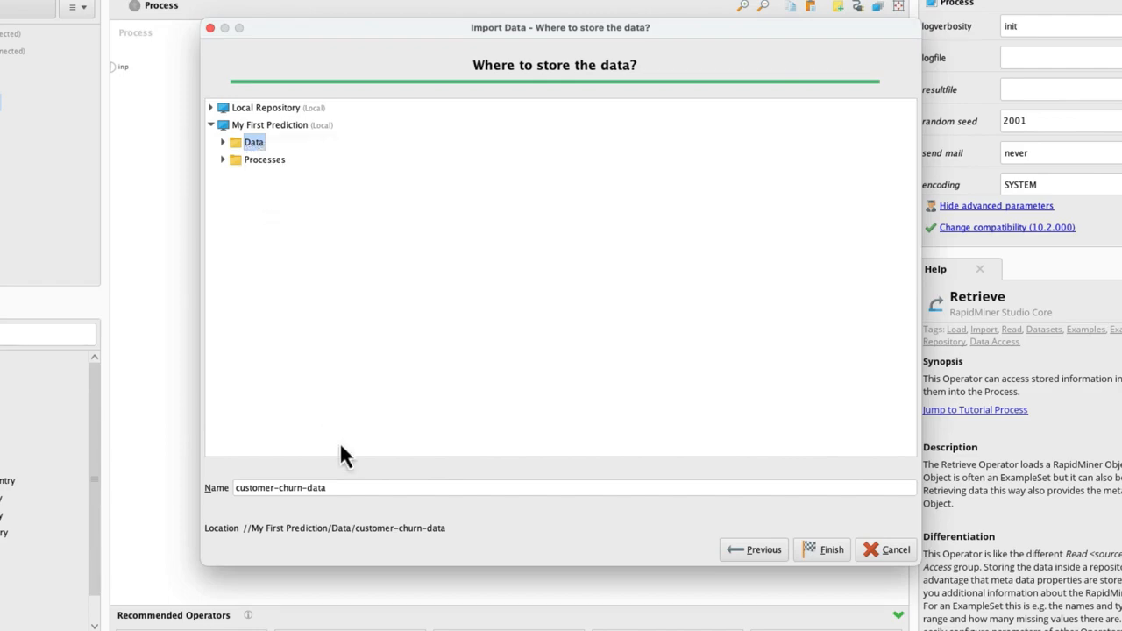
text(Customer)
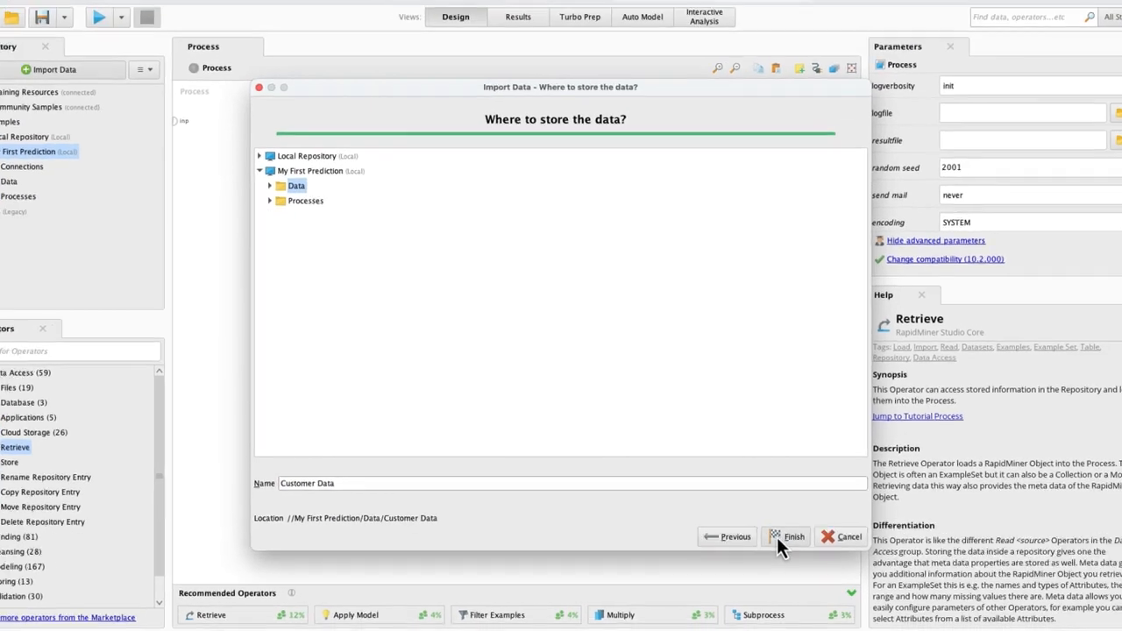
click(786, 537)
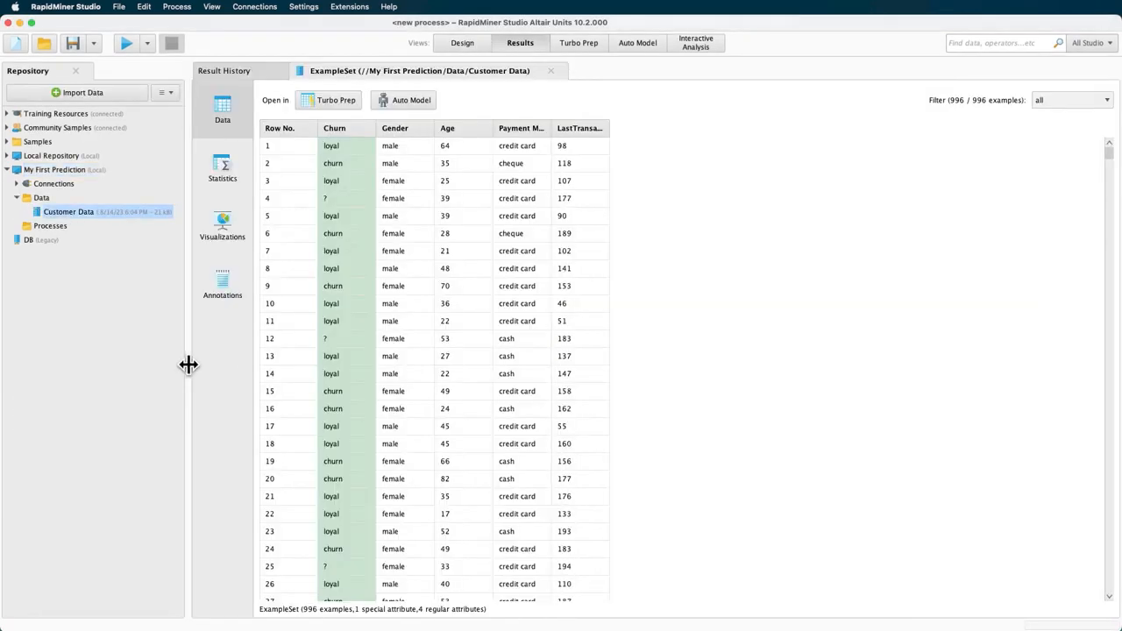
mouse_move(194, 370)
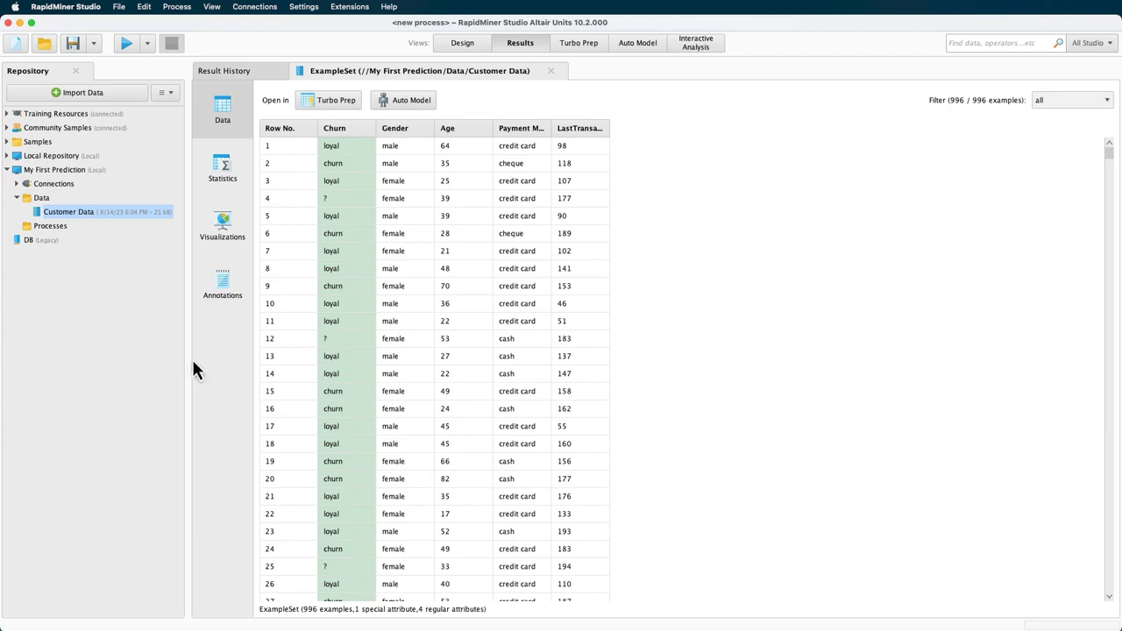
click(462, 42)
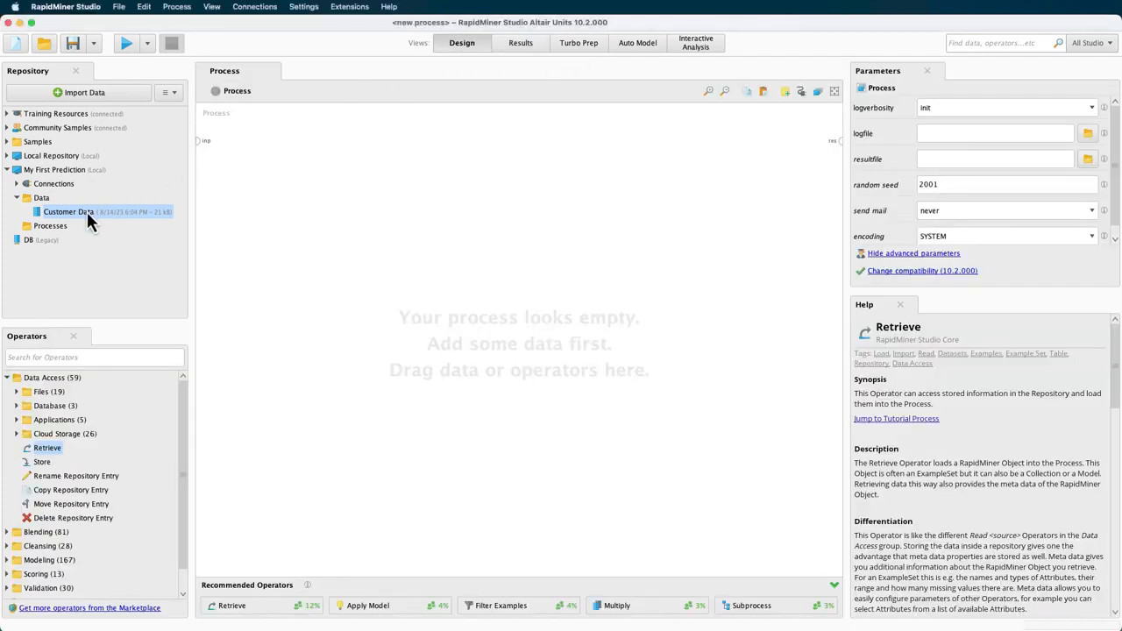
Step: Drag Customer Data onto the canvas, wire it to the result port, then switch to Turbo Prep
drag(69, 211, 531, 147)
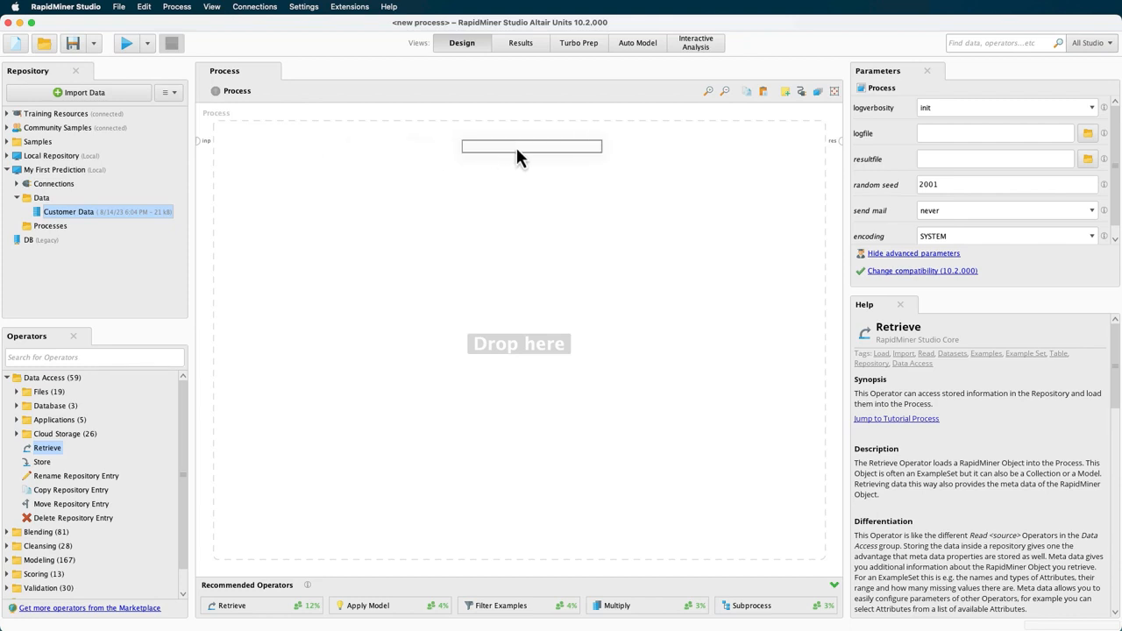
drag(68, 211, 526, 147)
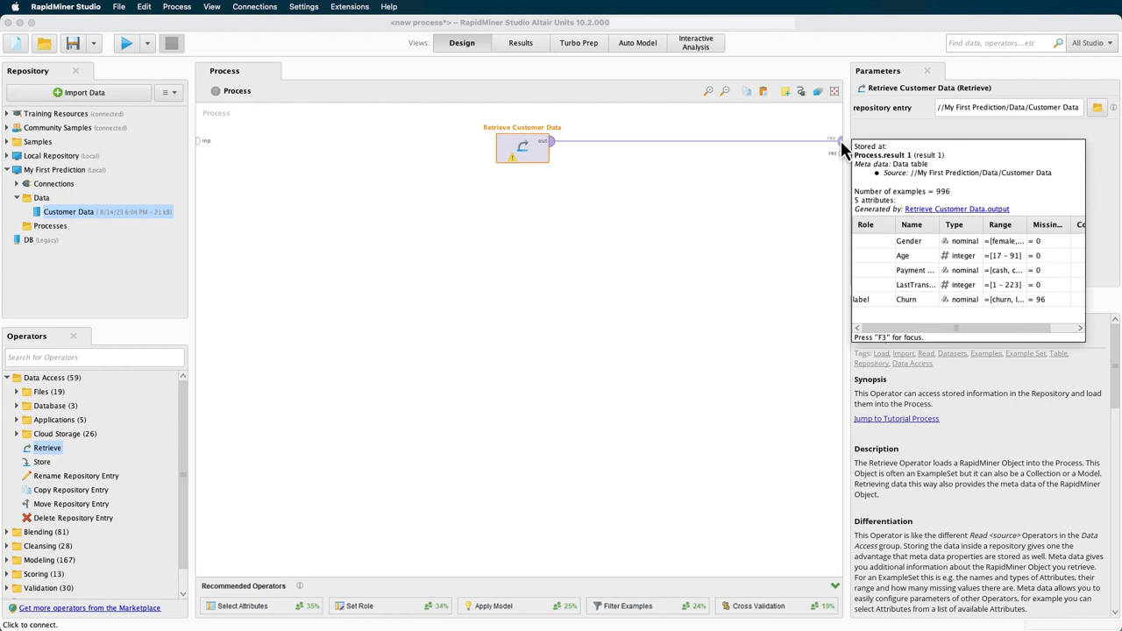
click(578, 42)
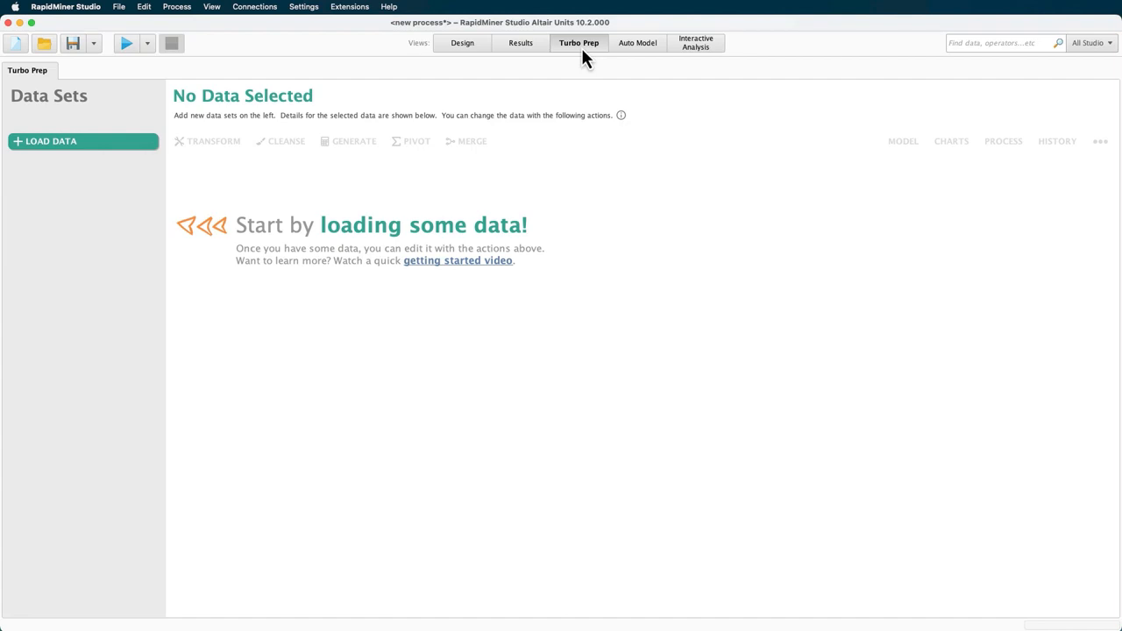
Step: Begin re-importing customer-churn-data.xlsx from My Computer through Turbo Prep's Load Data
click(51, 141)
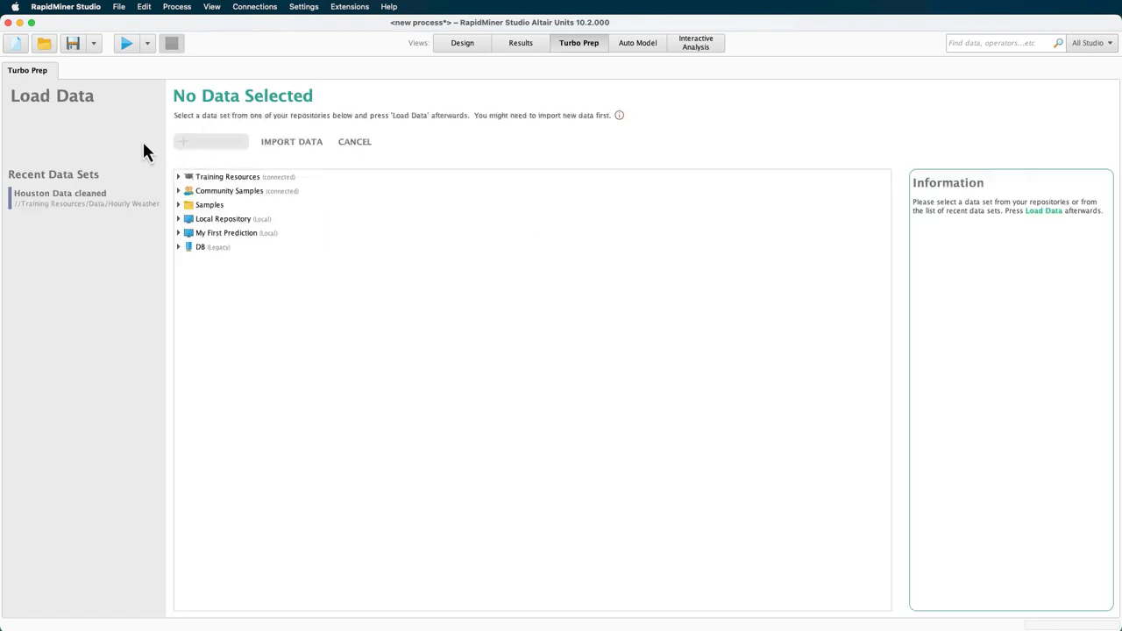
click(291, 141)
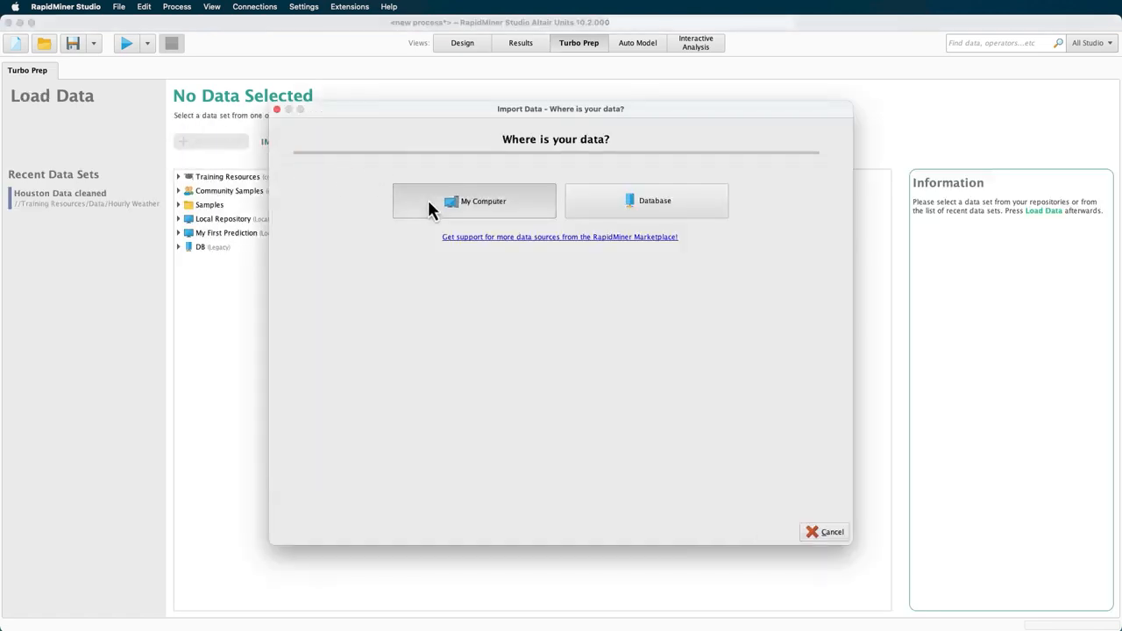
click(473, 200)
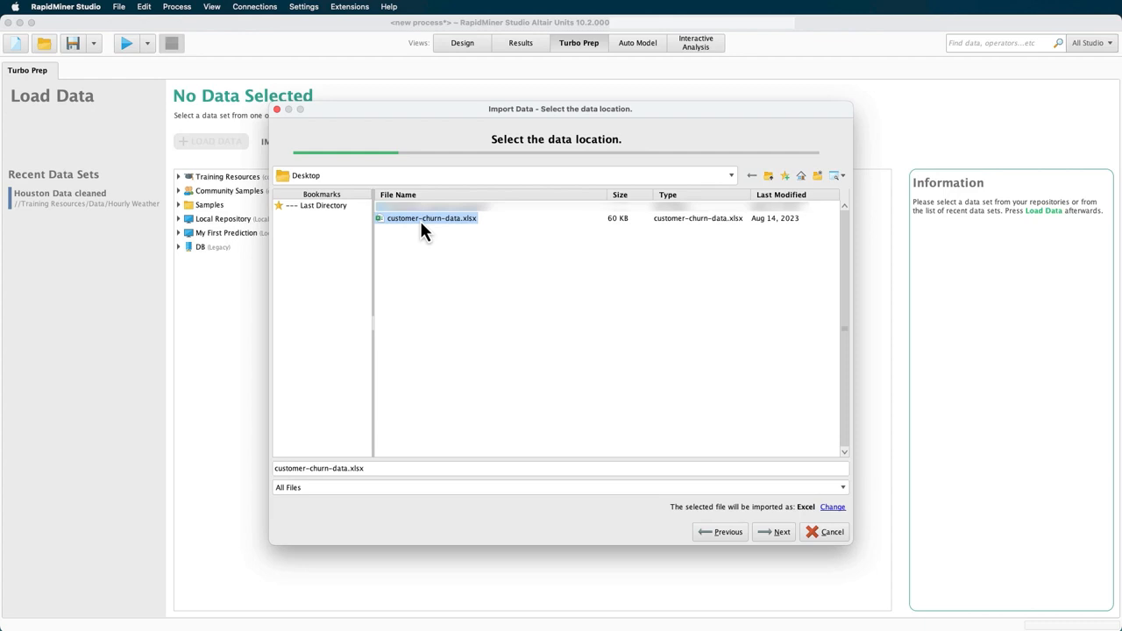
click(773, 531)
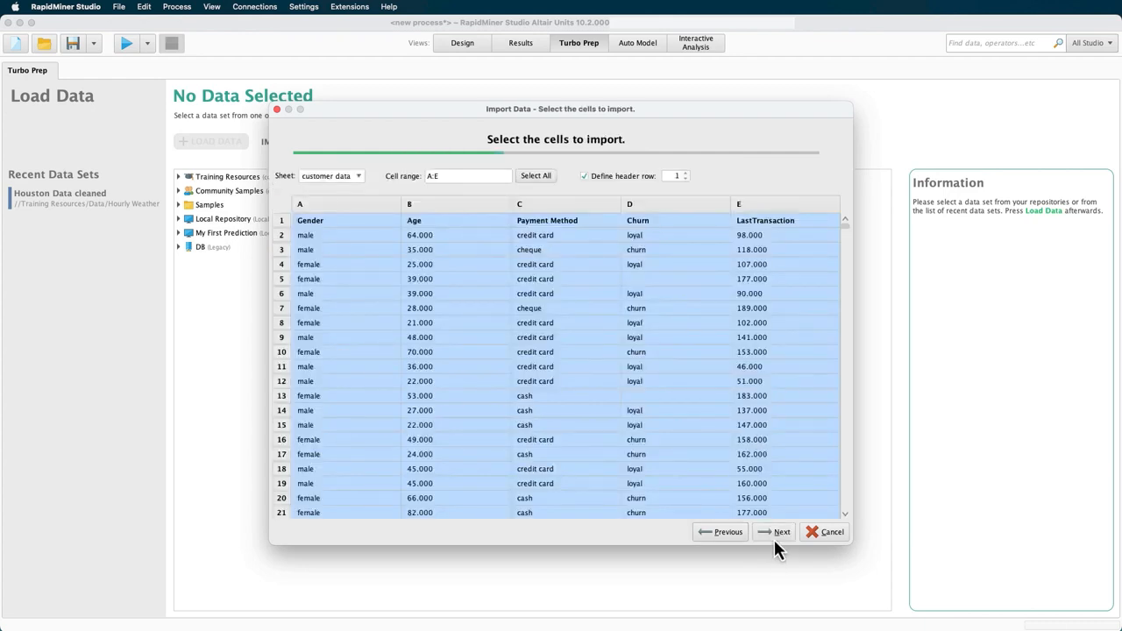
click(774, 532)
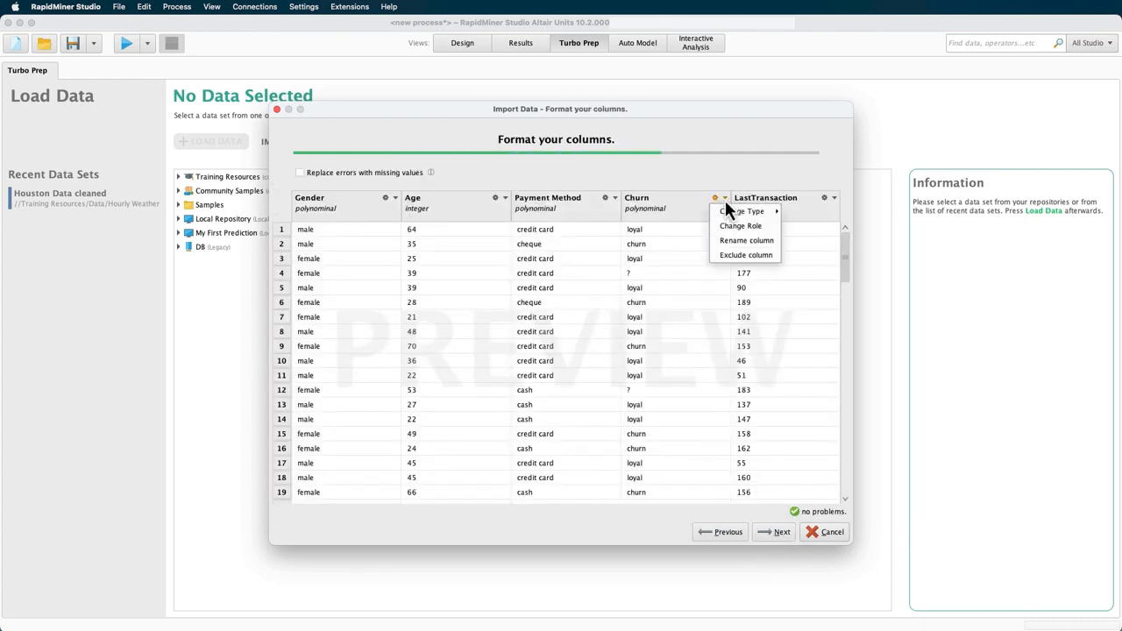
Step: Give Churn the label role and overwrite the existing Customer Data entry
click(741, 226)
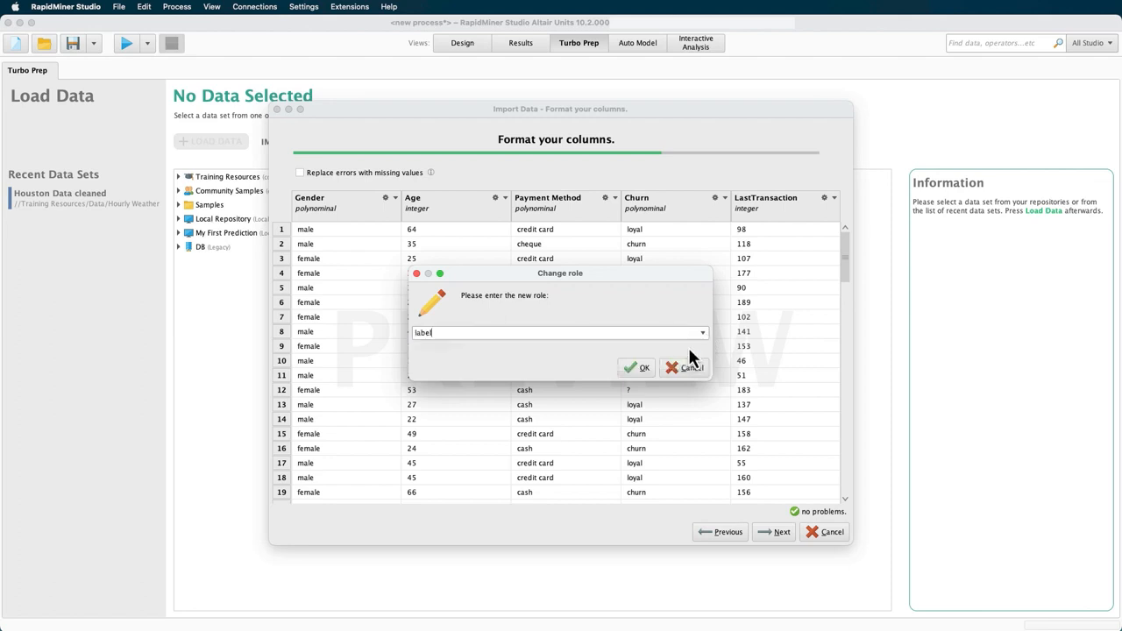
click(638, 367)
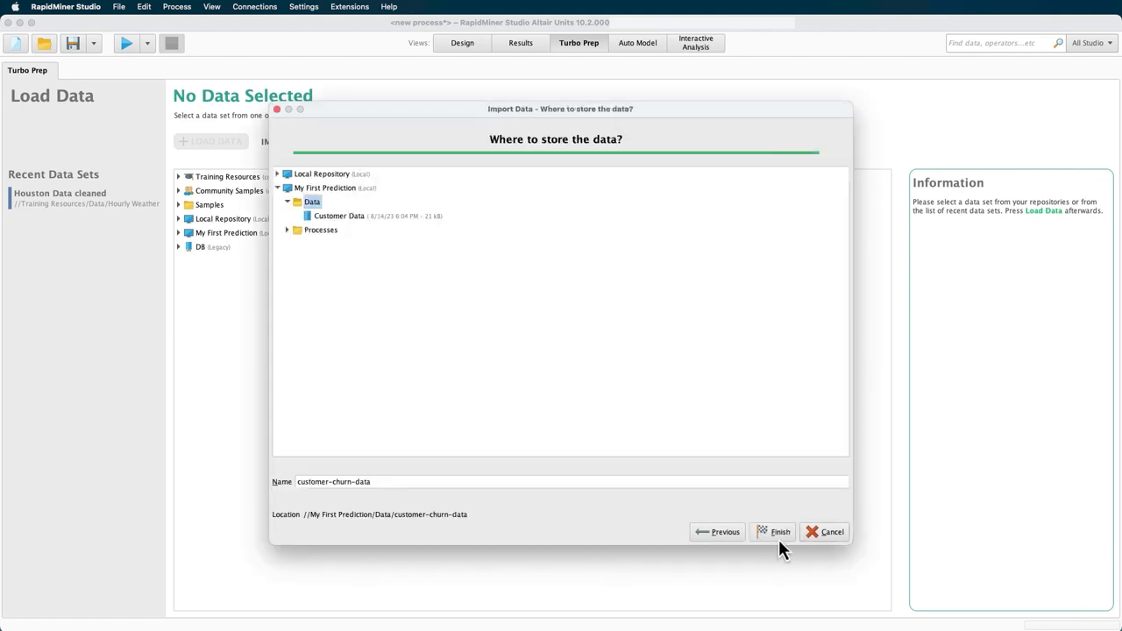
click(339, 215)
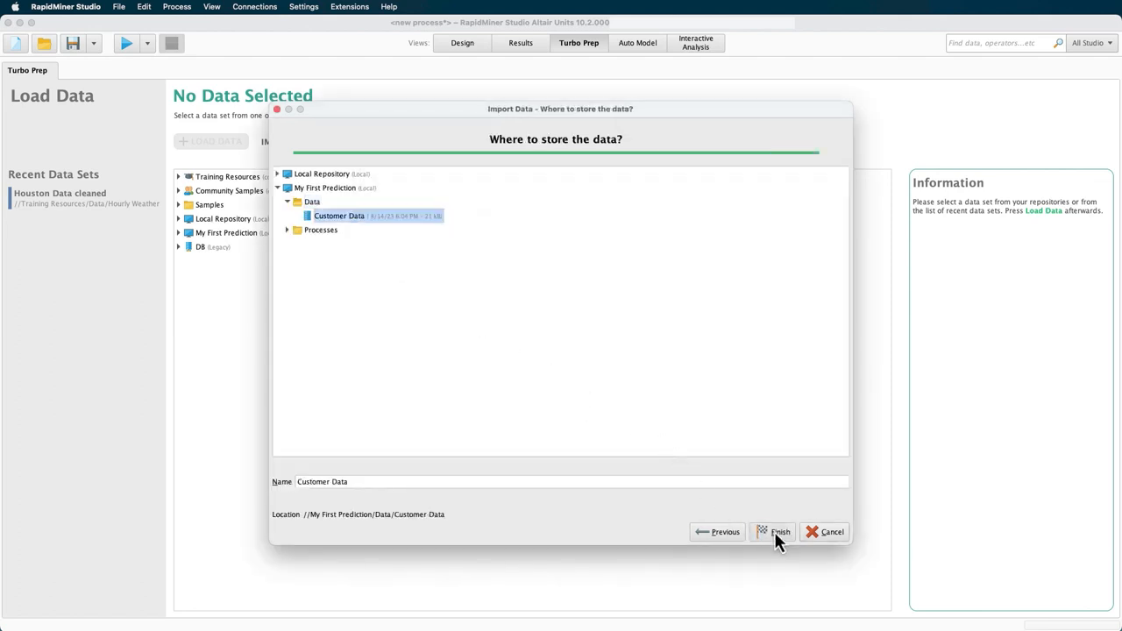
click(779, 532)
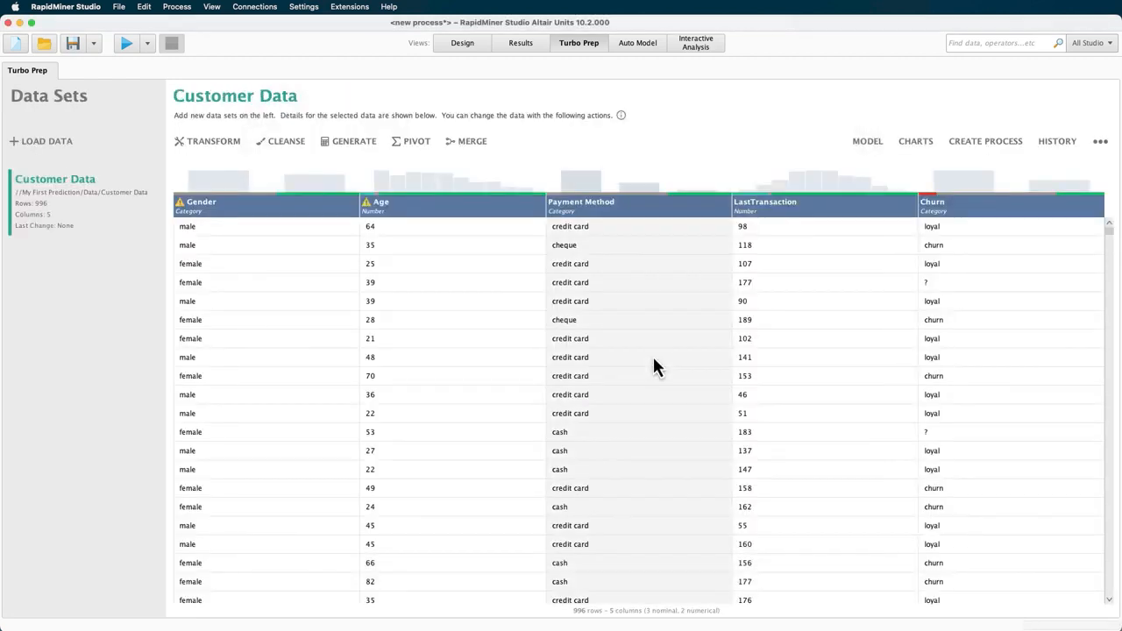